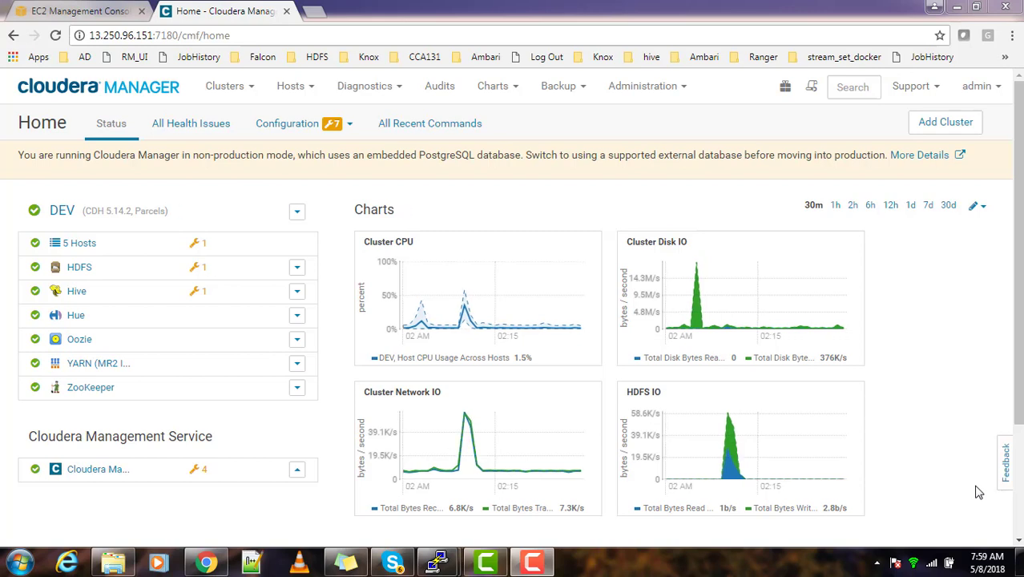
mouse_move(231, 457)
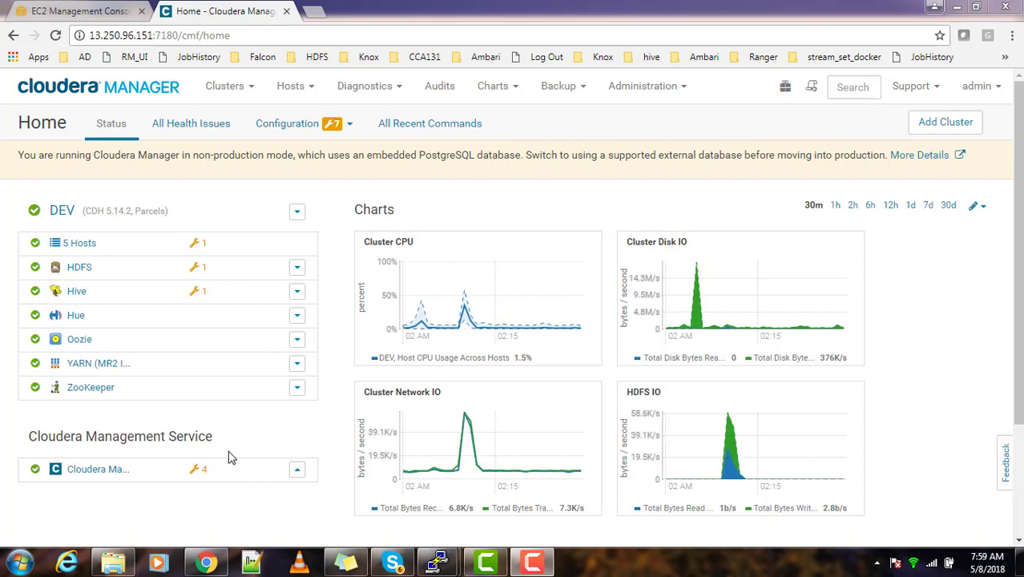
mouse_move(195, 178)
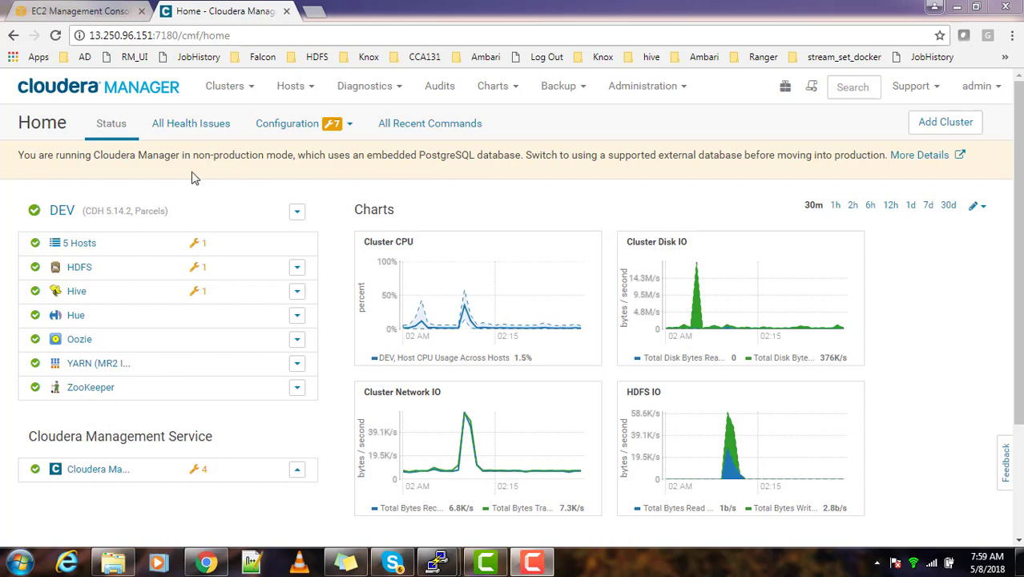
mouse_move(801, 241)
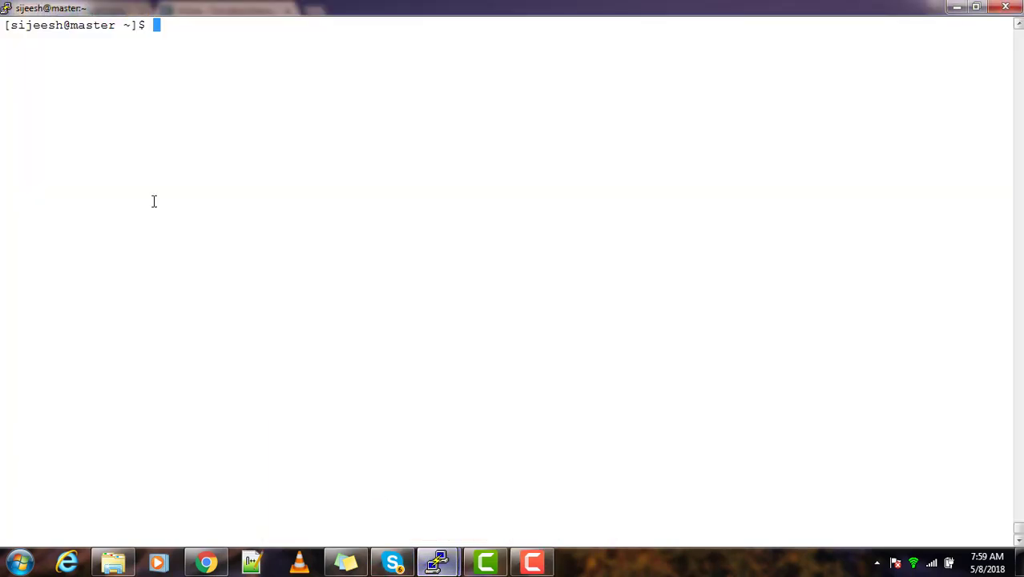
Step: Run hdfs dfs -ls /user/ to list HDFS home folders and copy the last path
text(hdfs)
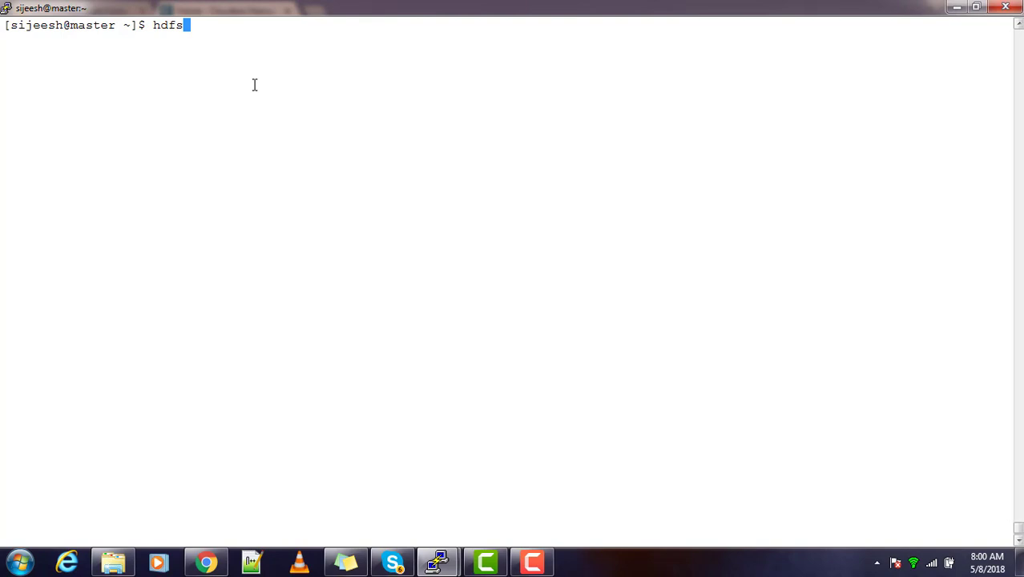
text(dfs -)
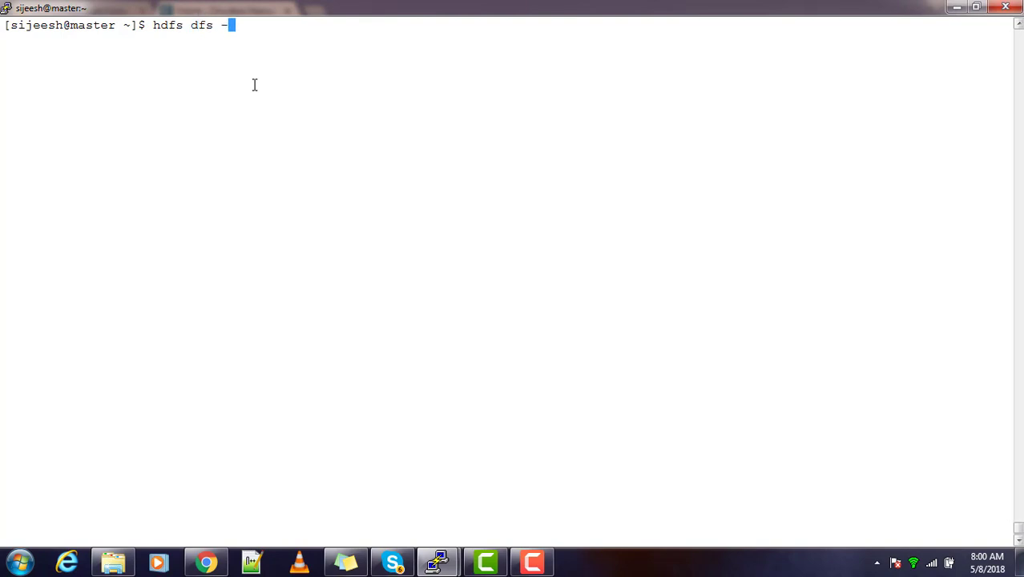
text(ls /user/)
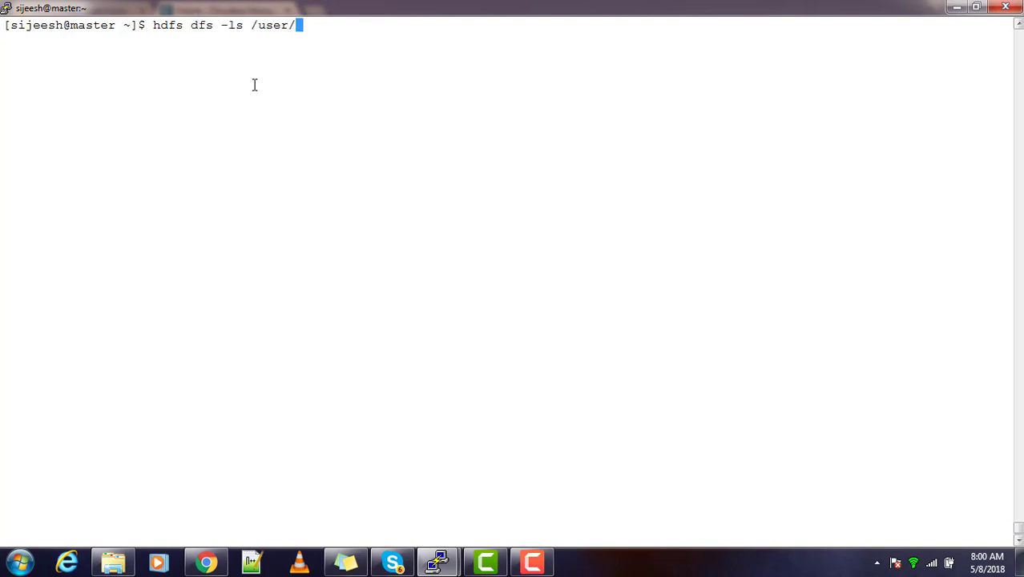
key(Return)
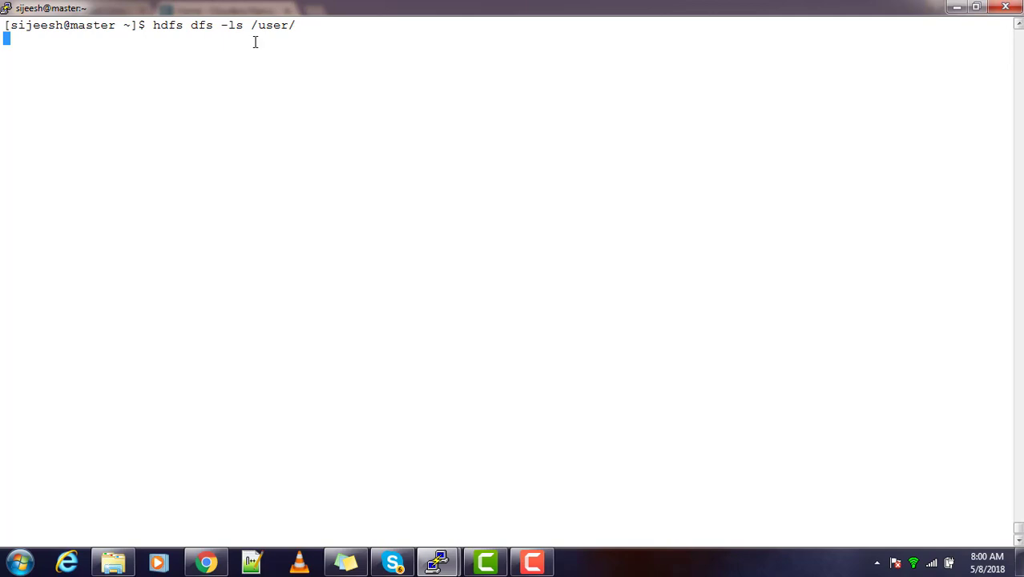
key(Return)
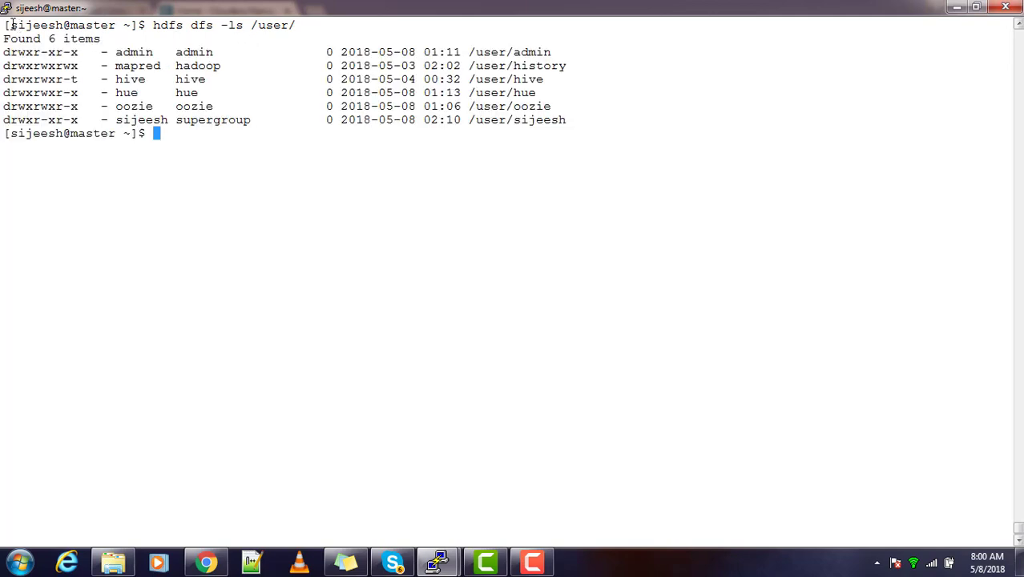
double_click(517, 119)
text(su)
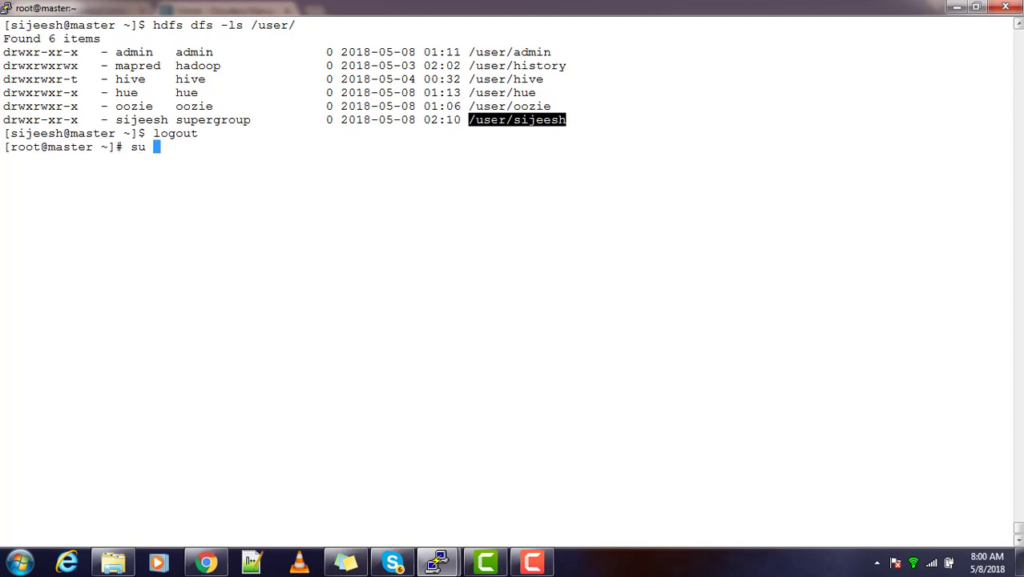
Step: Switch to the hdfs account, then start and cancel an hdfs dfs -mkdir /user/sijeesh command
text(- hds)
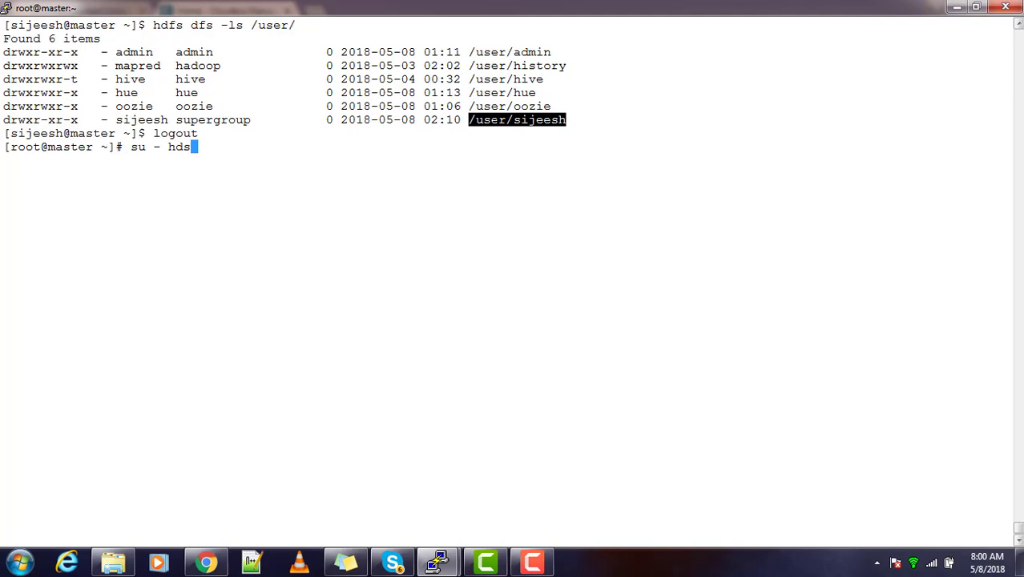
key(Return)
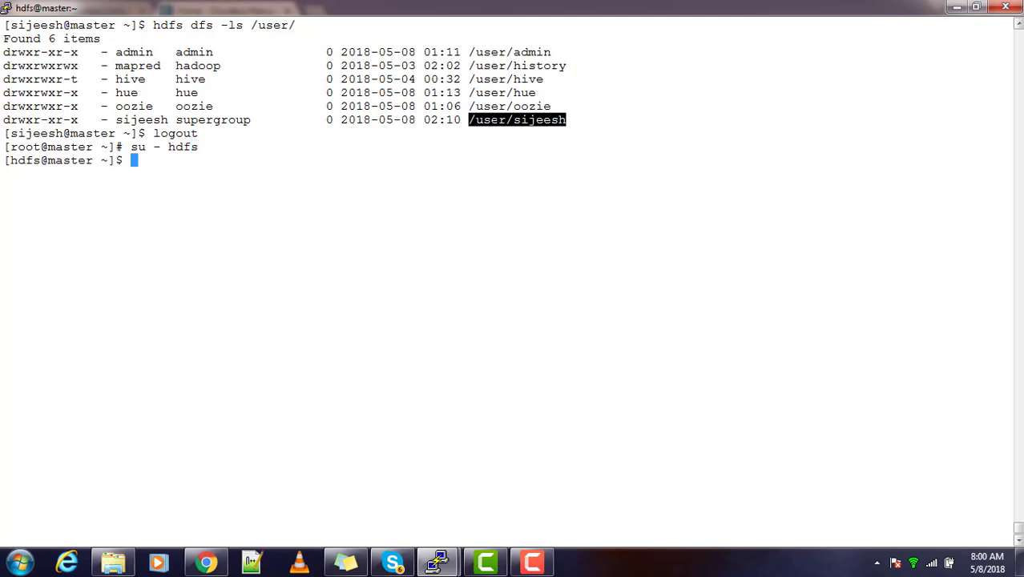
text(hd)
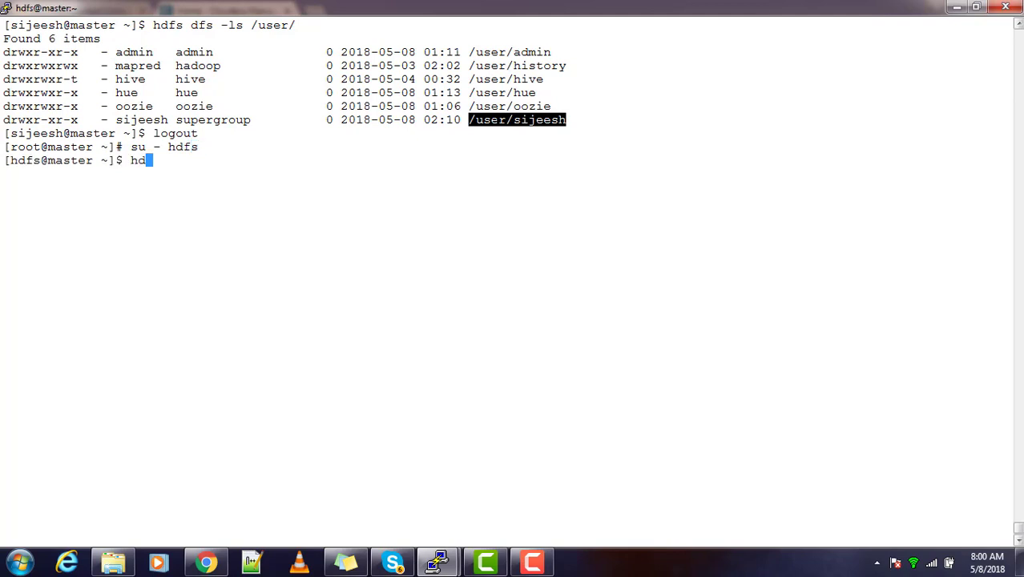
text(fs)
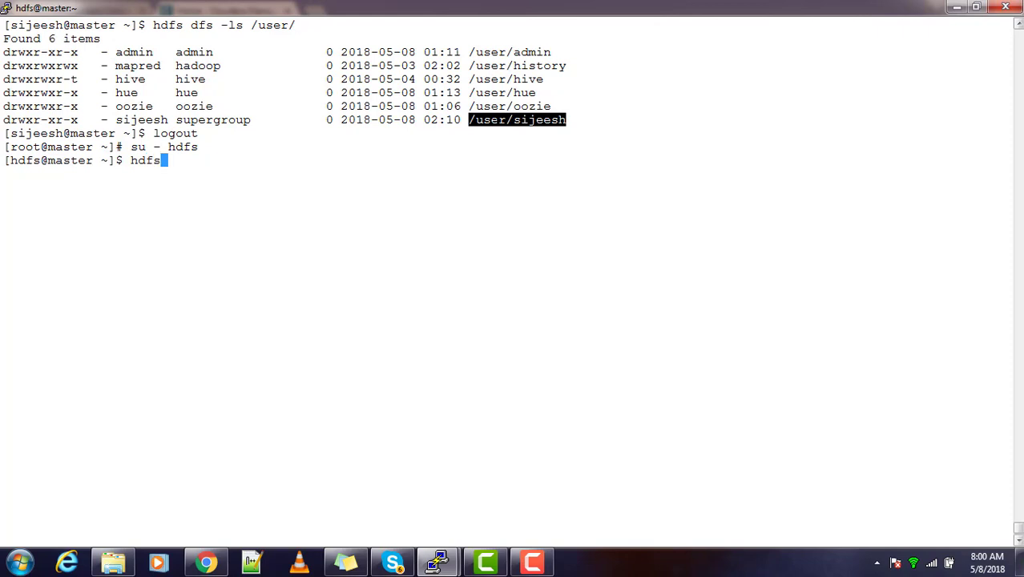
text(dfs)
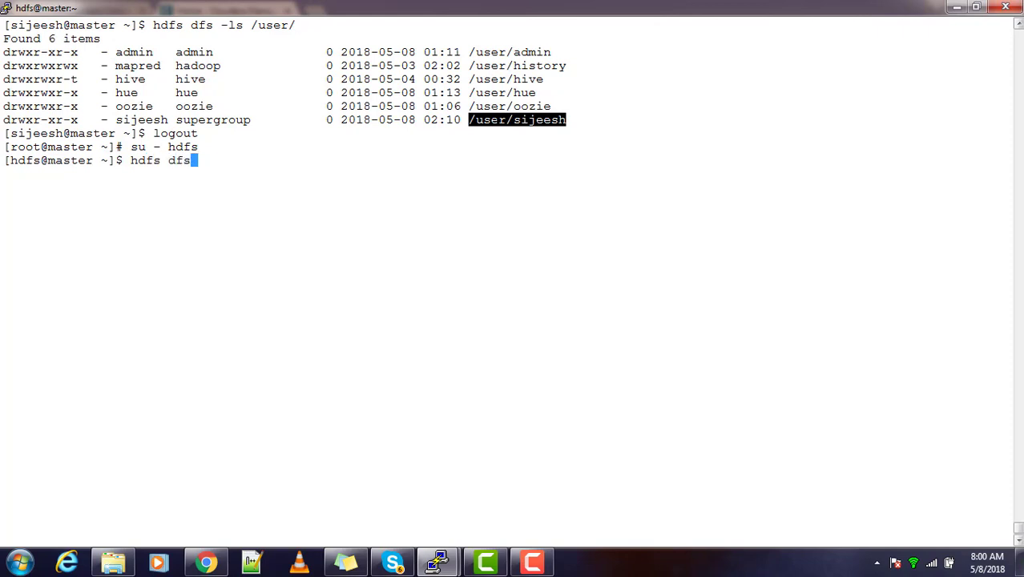
text(-mkdir)
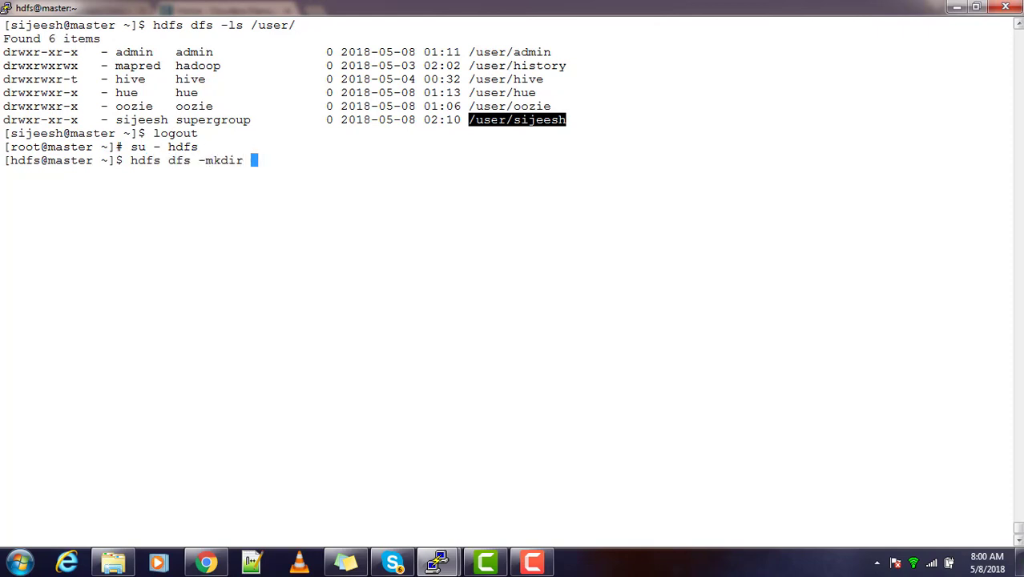
text(/user/sijeesh)
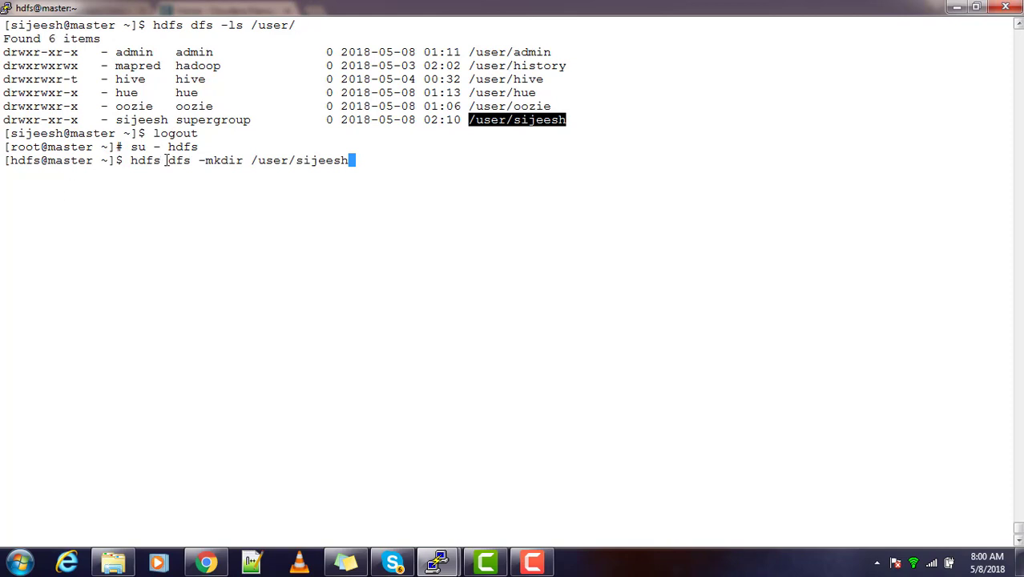
key(ctrl+c)
text(logout)
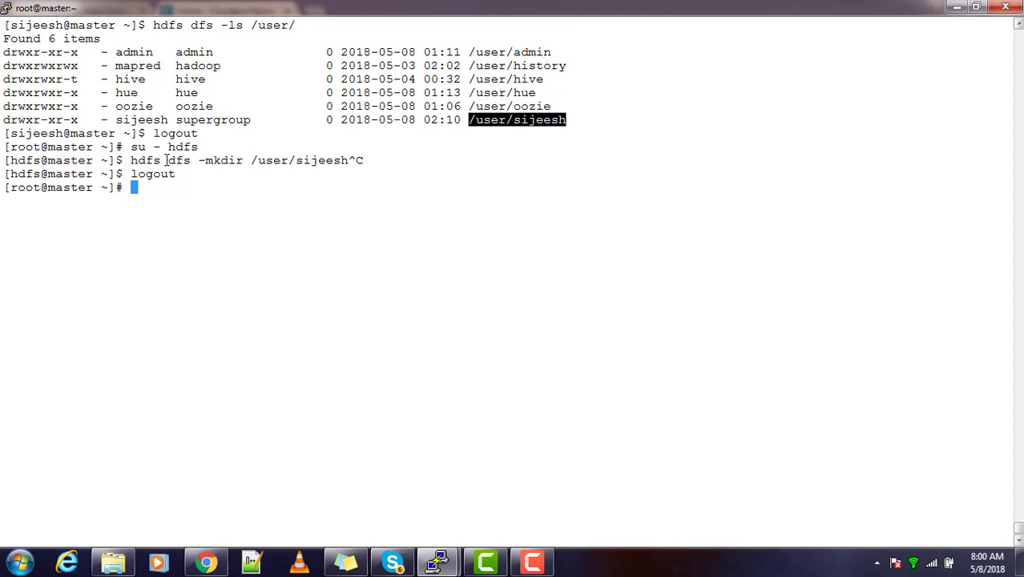
Step: Search the whole filesystem for Hadoop jar files with find / -name "*hadoop*.jar"
text(find)
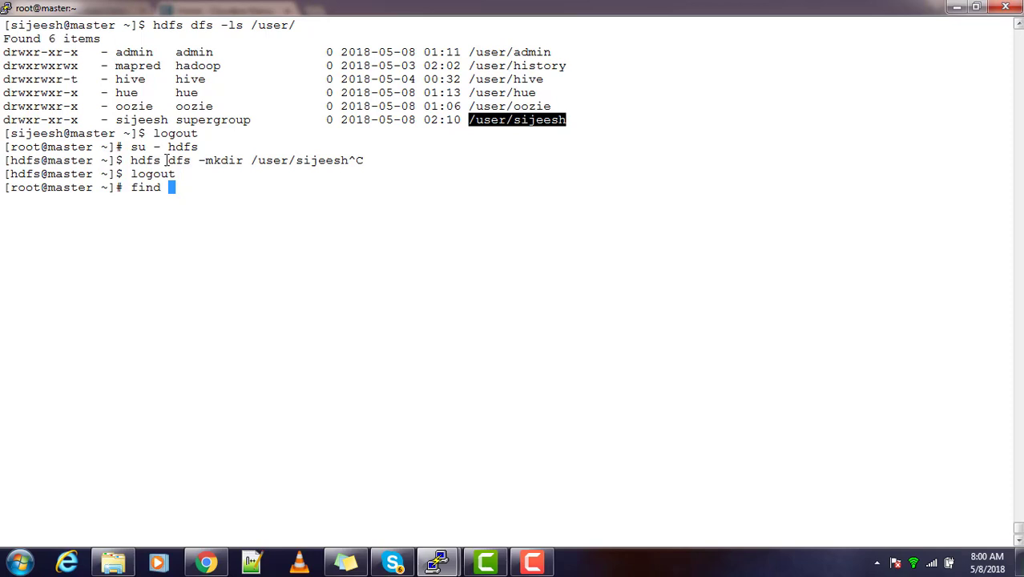
text(/ -)
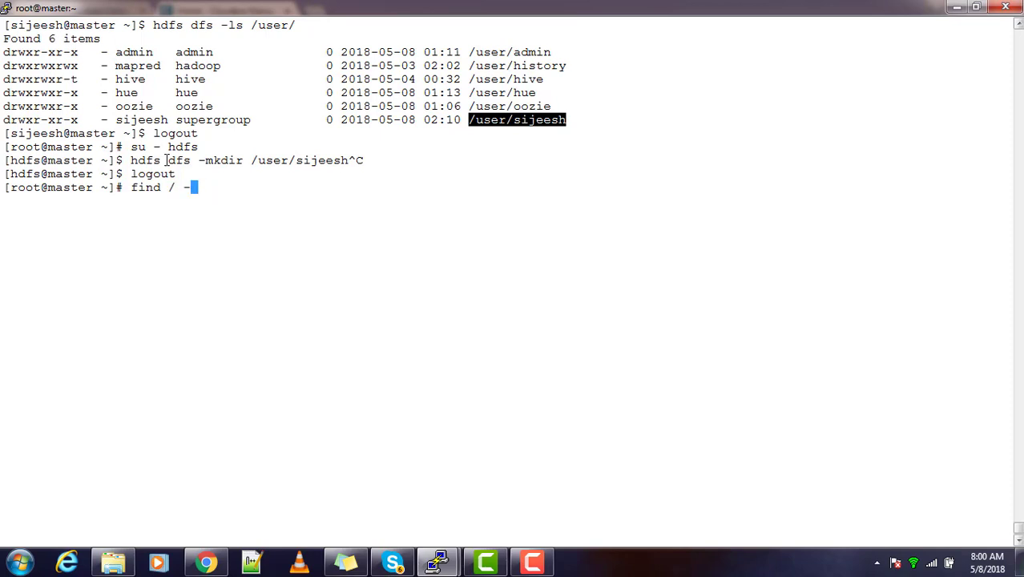
text(name "*)
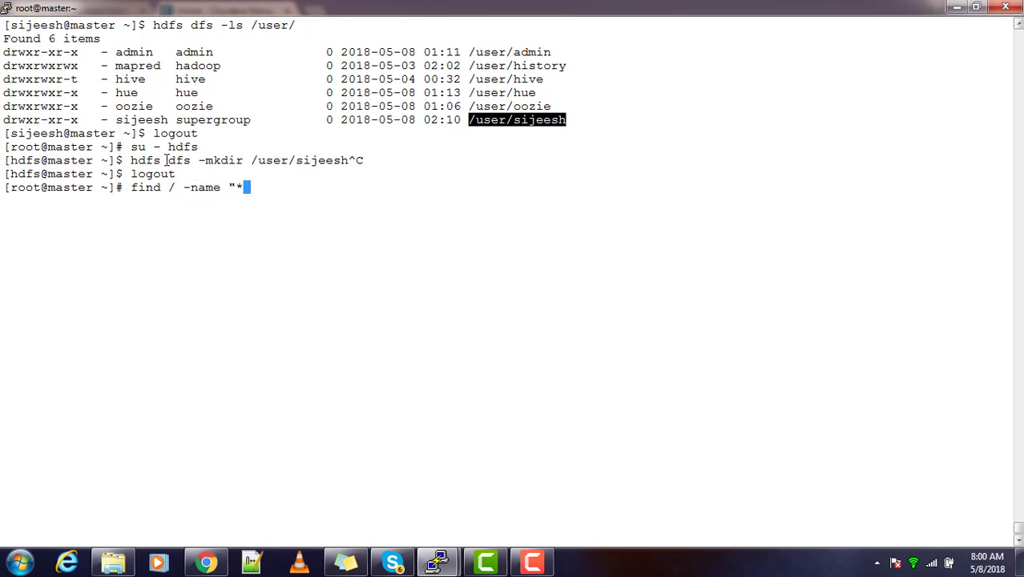
text(hadoop)
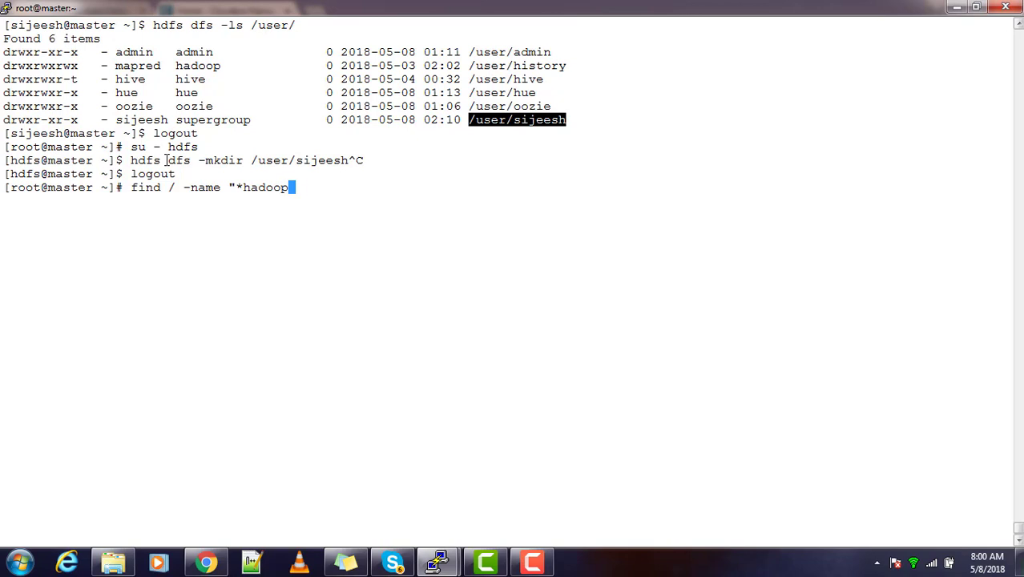
text(*.jar)
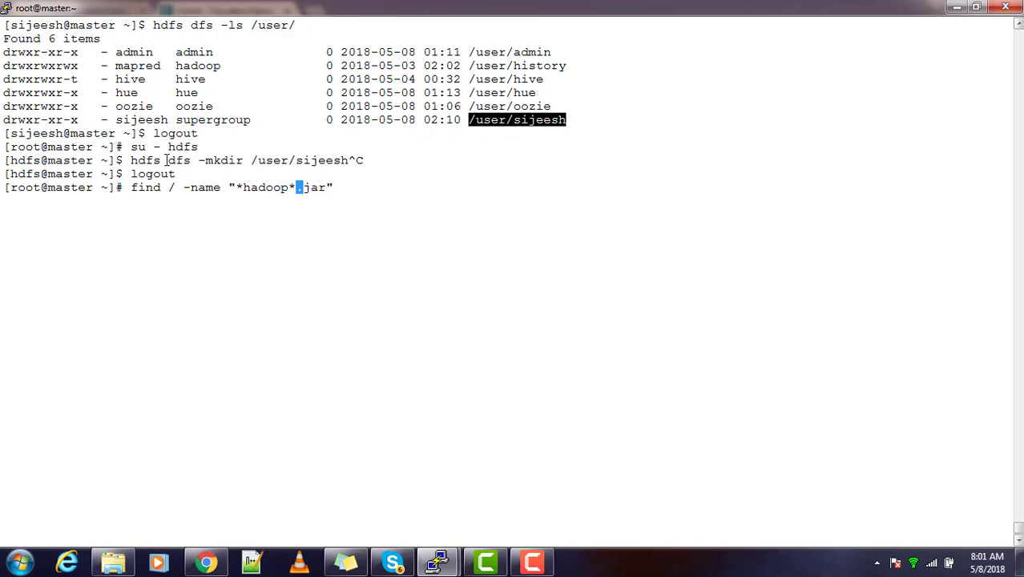
key(Return)
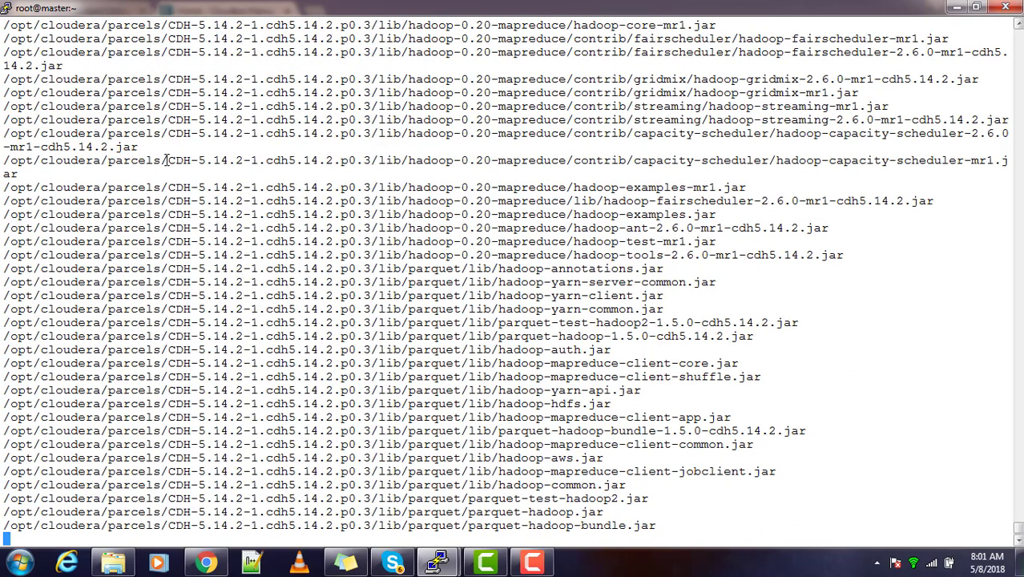
scroll(down, 3)
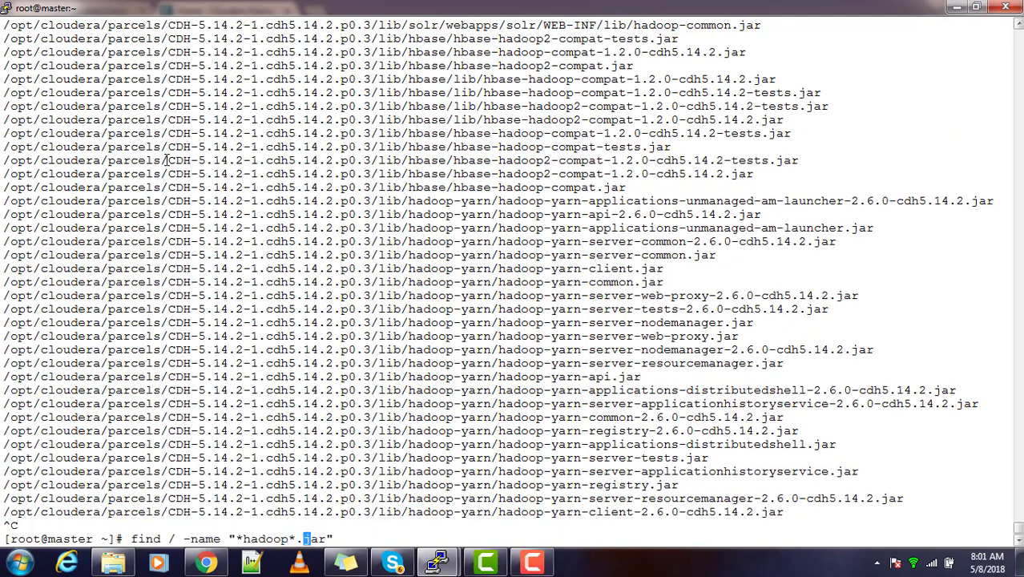
Step: Narrow the search with find / -name "*hadoop*mapreduce*.jar" to locate the examples jars
text(mapred)
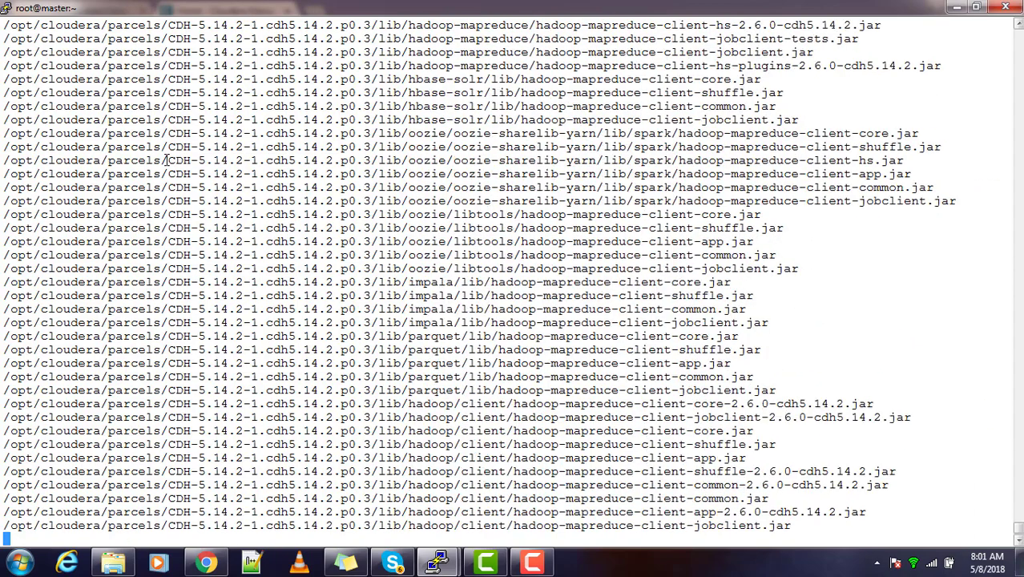
scroll(down, 3)
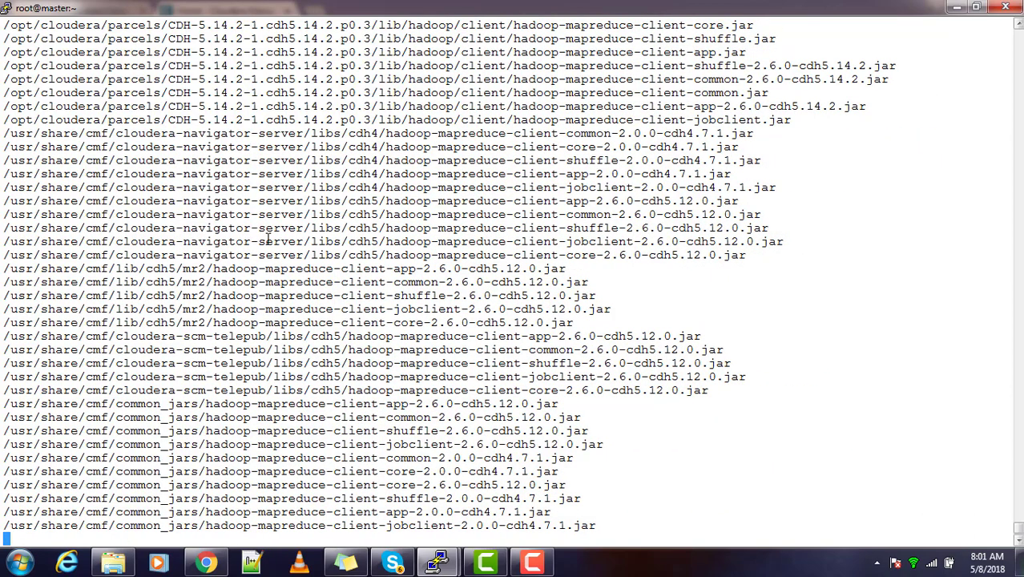
text(find / -name "*hadoop*mapreduce*.jar")
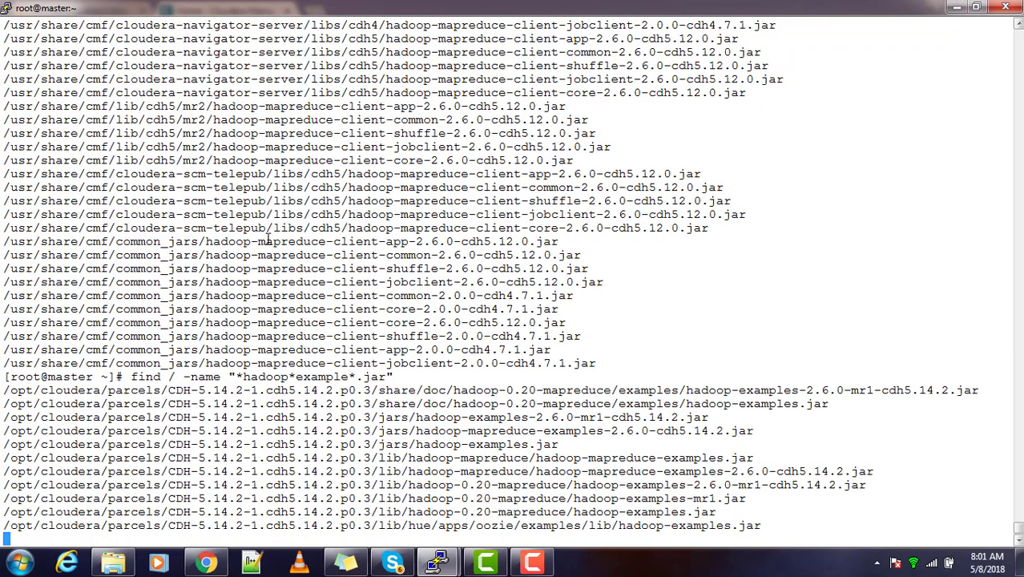
key(Return)
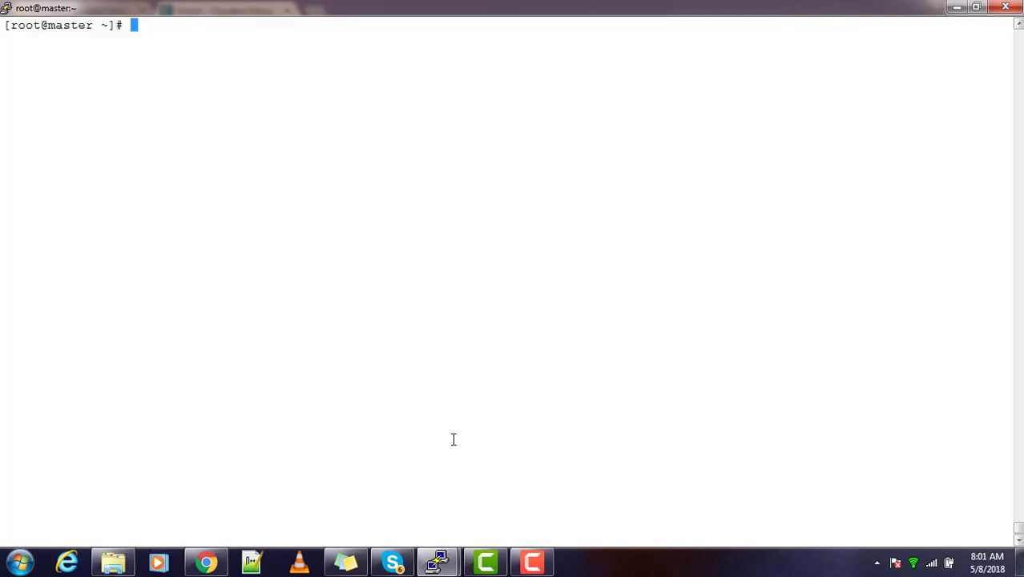
mouse_move(350, 201)
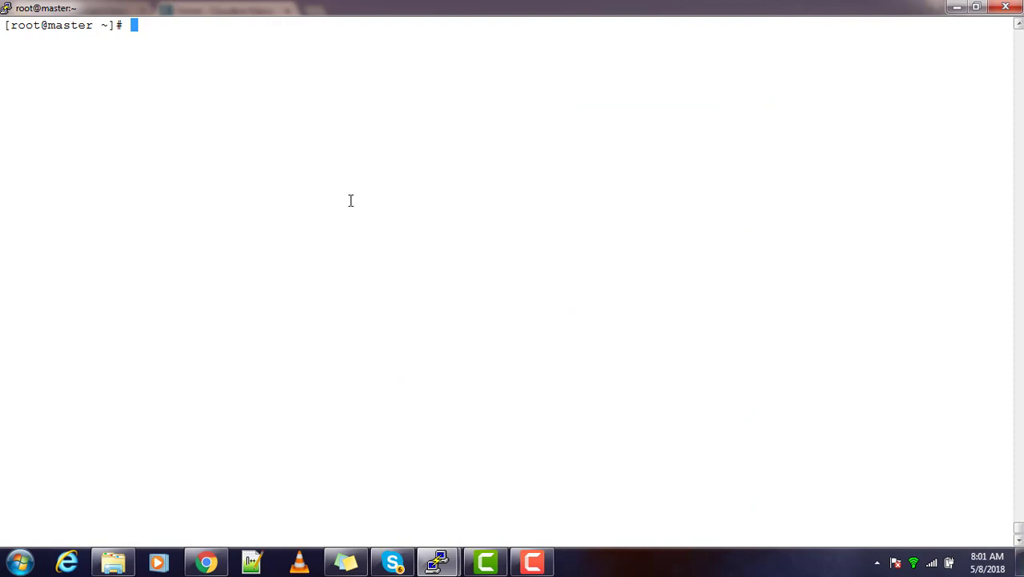
Step: Paste the CDH-5.14.2 hadoop-examples.jar path at the prompt, then cancel the line
text(/opt/cloudera/parcels/CDH-5.14.2-1.cdh5.14.2.p0.3/jars/hadoop-examples.jar)
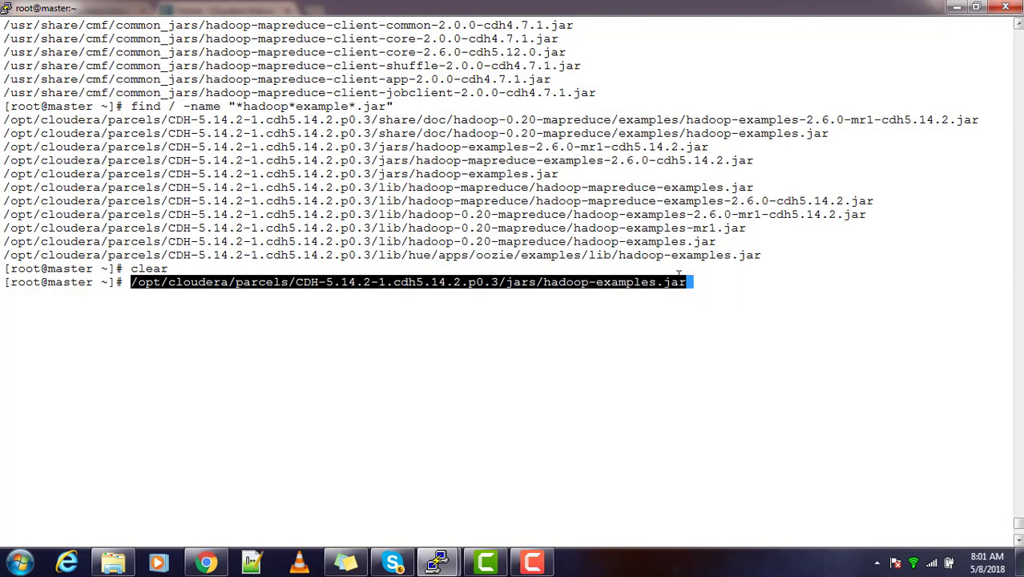
key(ctrl+c)
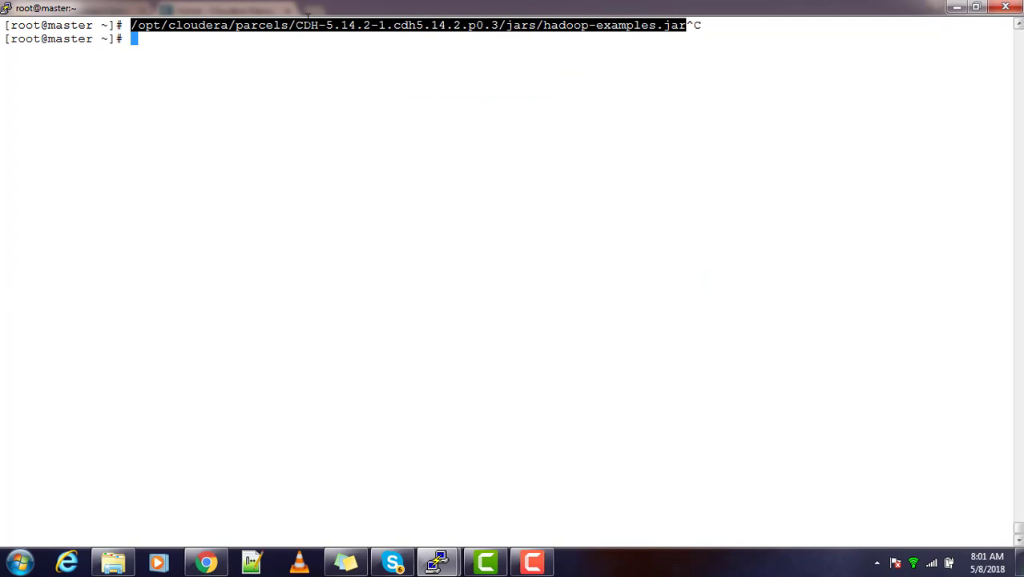
mouse_move(355, 35)
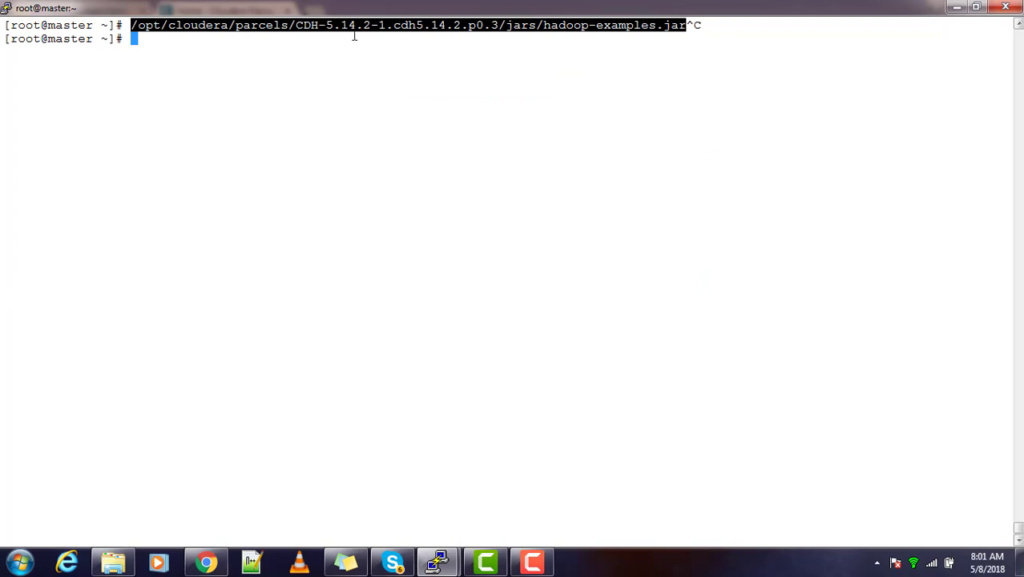
mouse_move(294, 55)
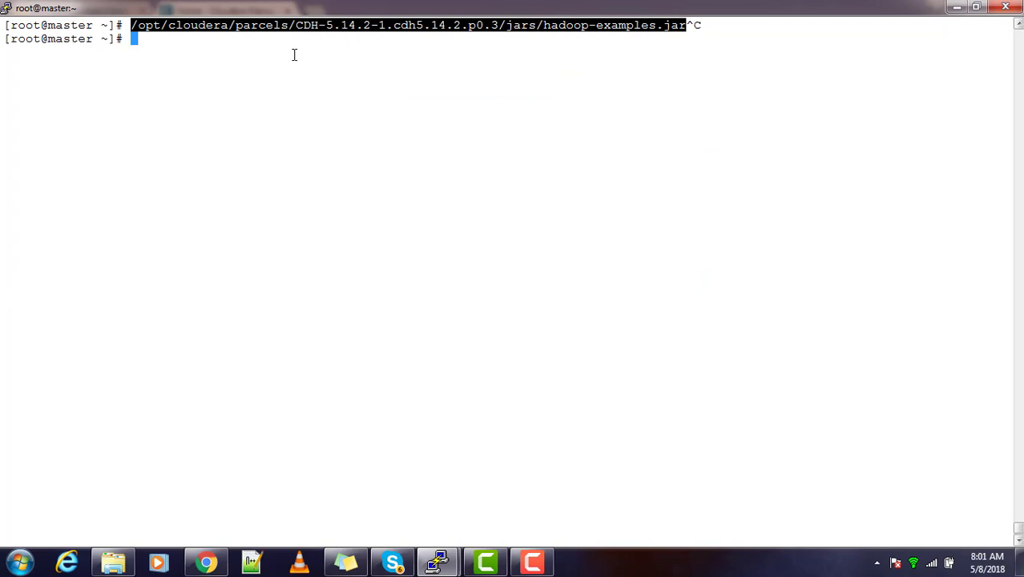
Step: As user sijeesh, run hadoop jar on hadoop-examples.jar and select the aggregatewordcount program name
text(su - si)
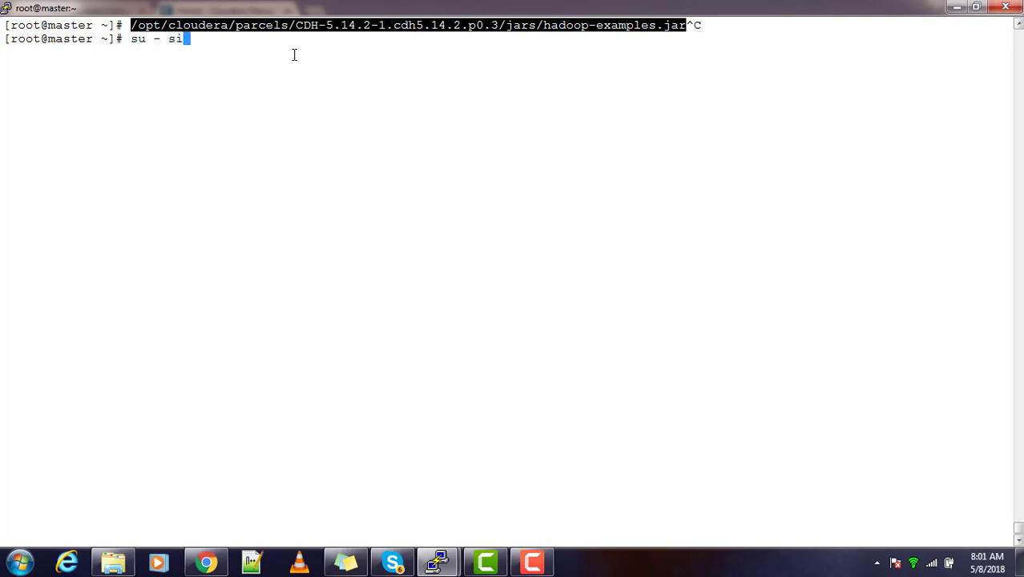
key(Return)
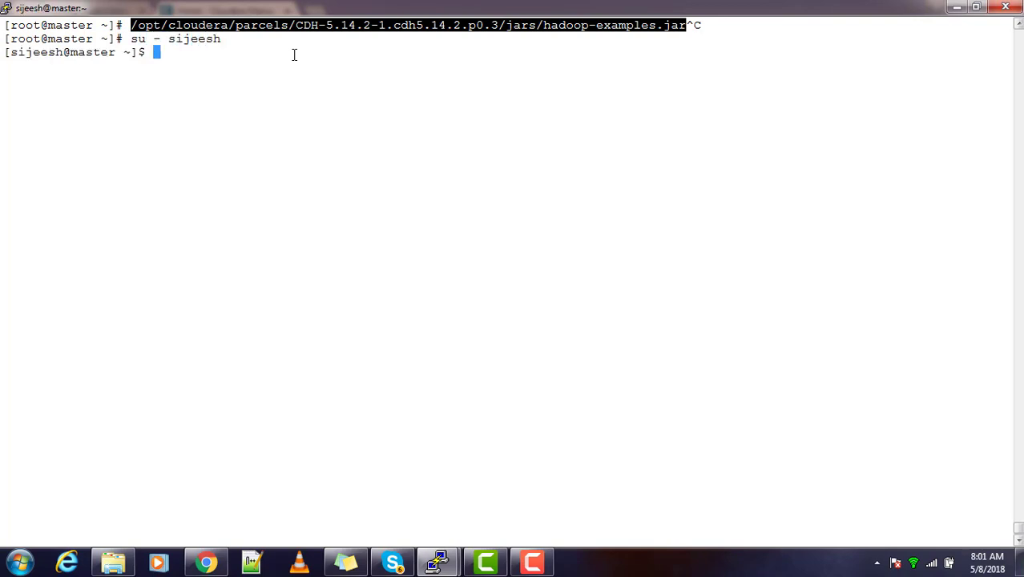
text(hadoop)
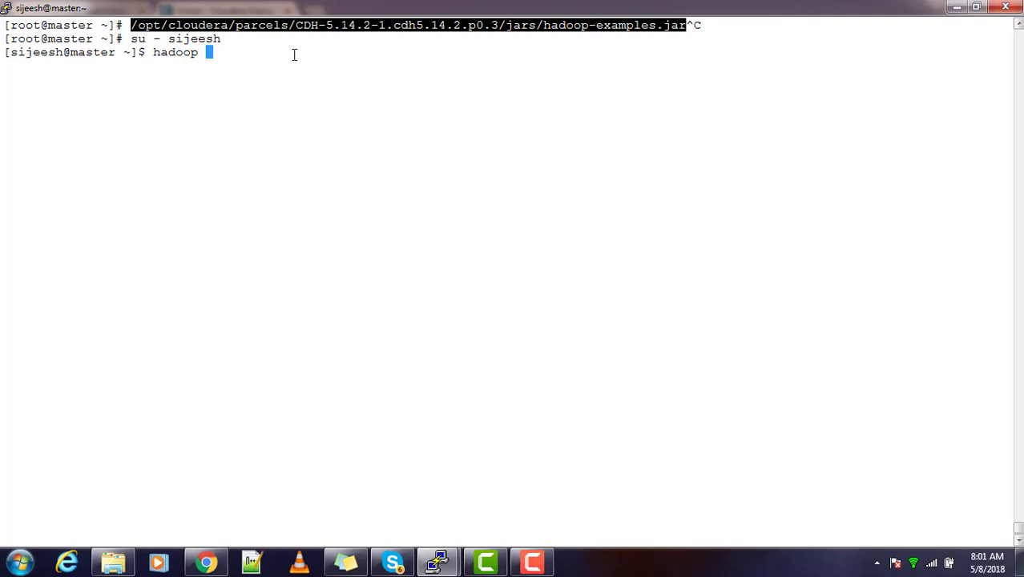
text(jar)
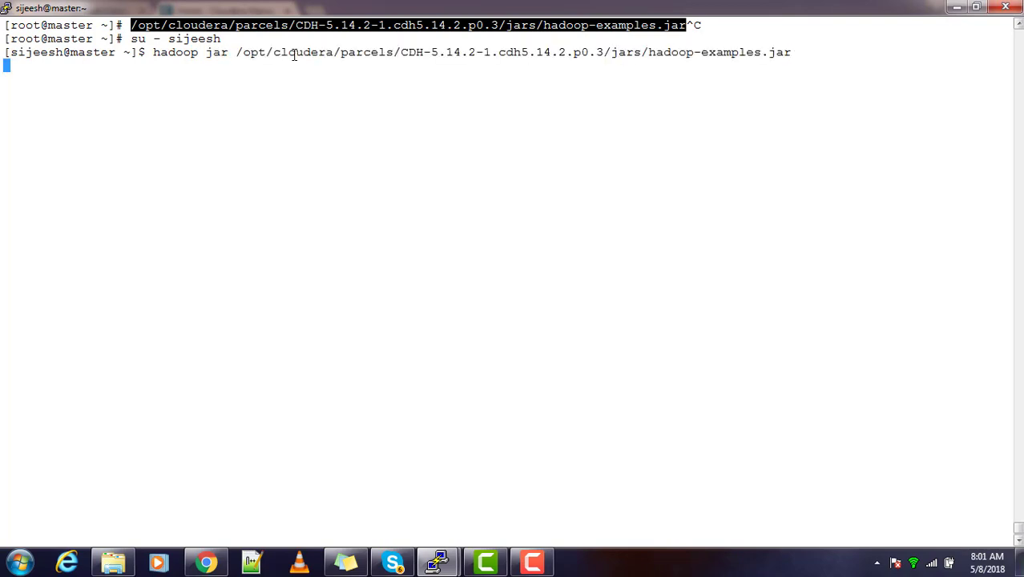
key(Return)
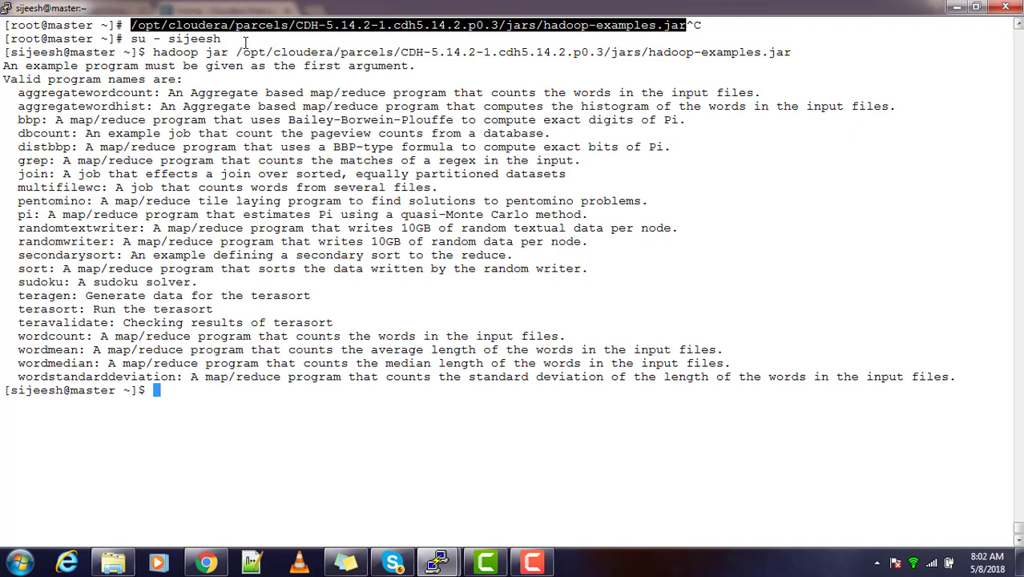
mouse_move(196, 109)
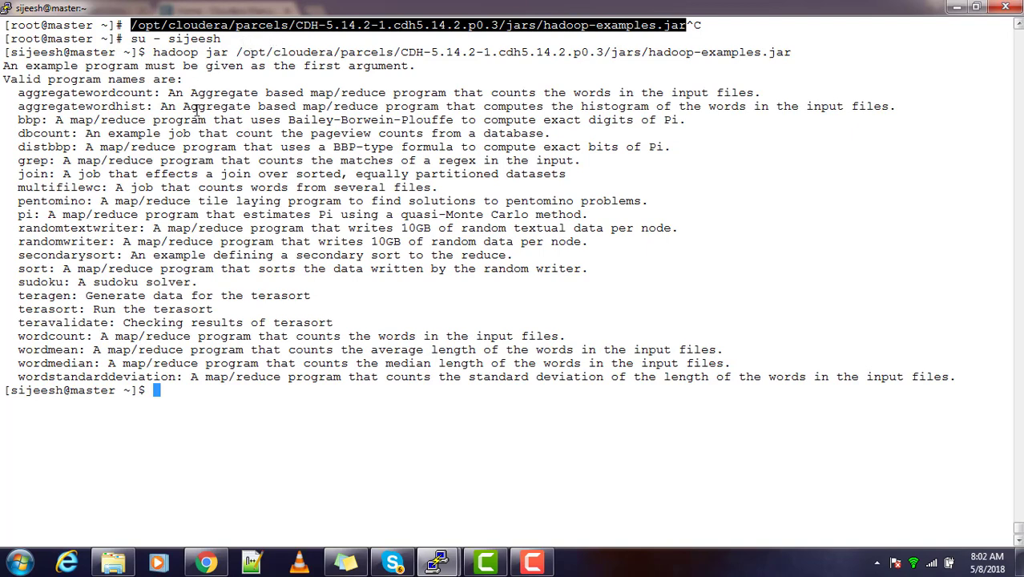
mouse_move(628, 77)
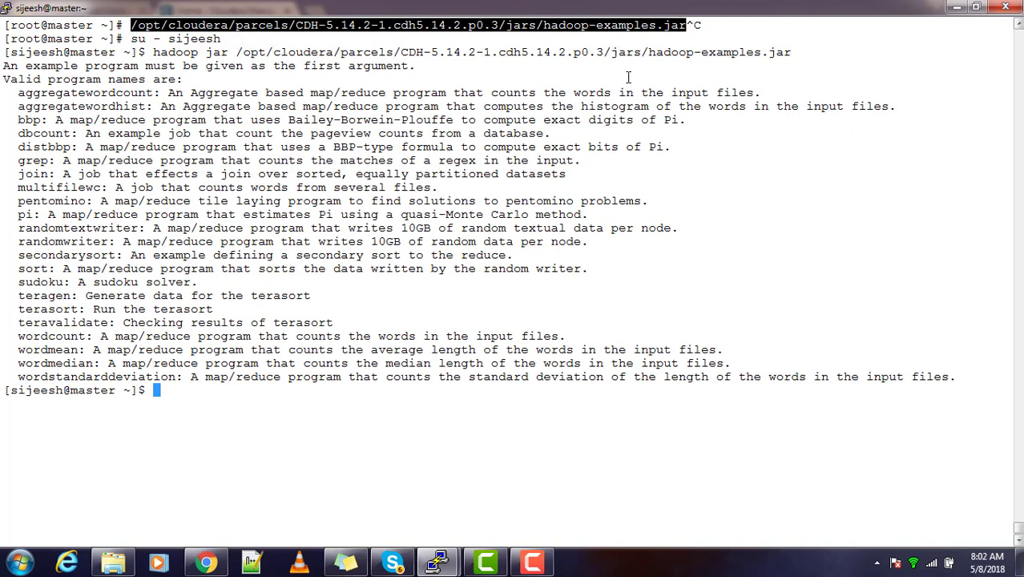
mouse_move(664, 53)
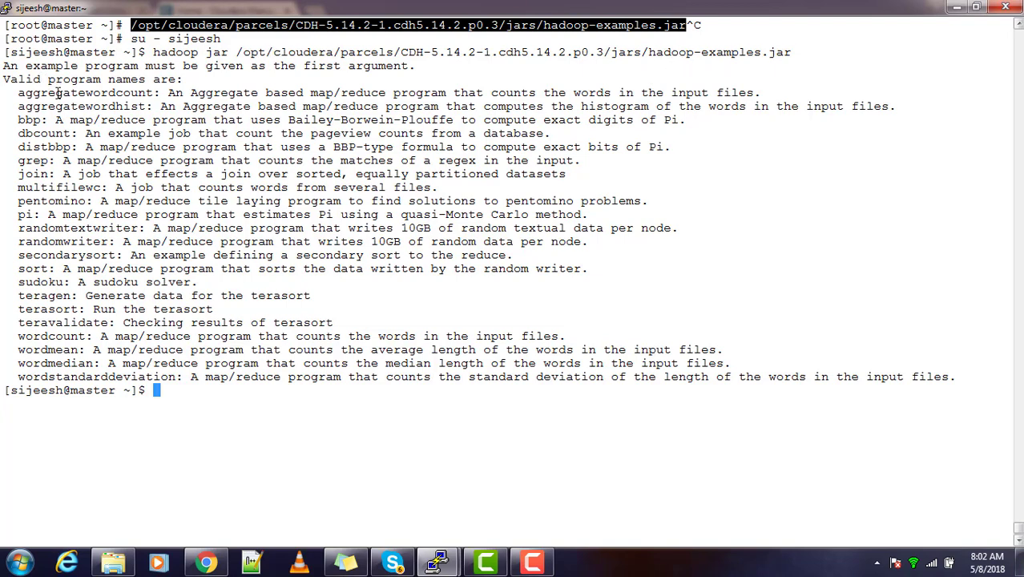
double_click(84, 92)
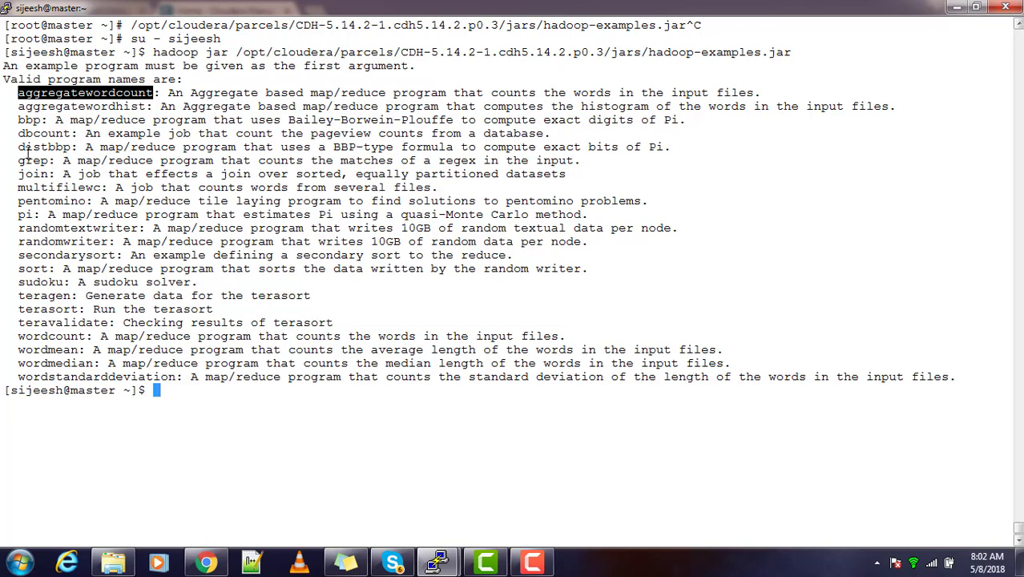
Step: Run hadoop jar hadoop-examples.jar pi 100 20 and follow the log until maps start
text(hadoop jar /opt/cloudera/parcels/CDH-5.14.2-1.cdh5.14.2.p0.3/jars/hadoop-examples.jar)
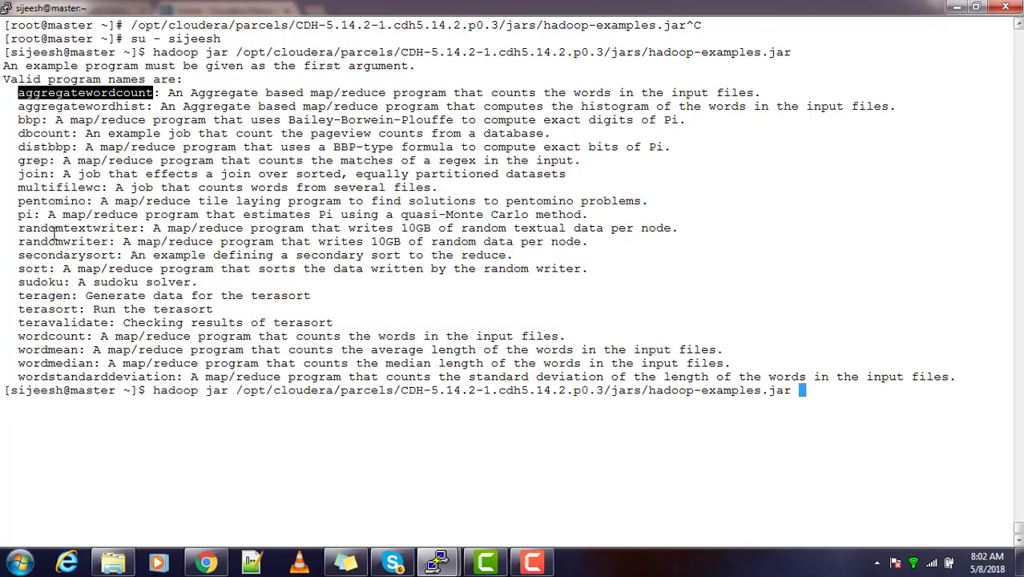
text(pi)
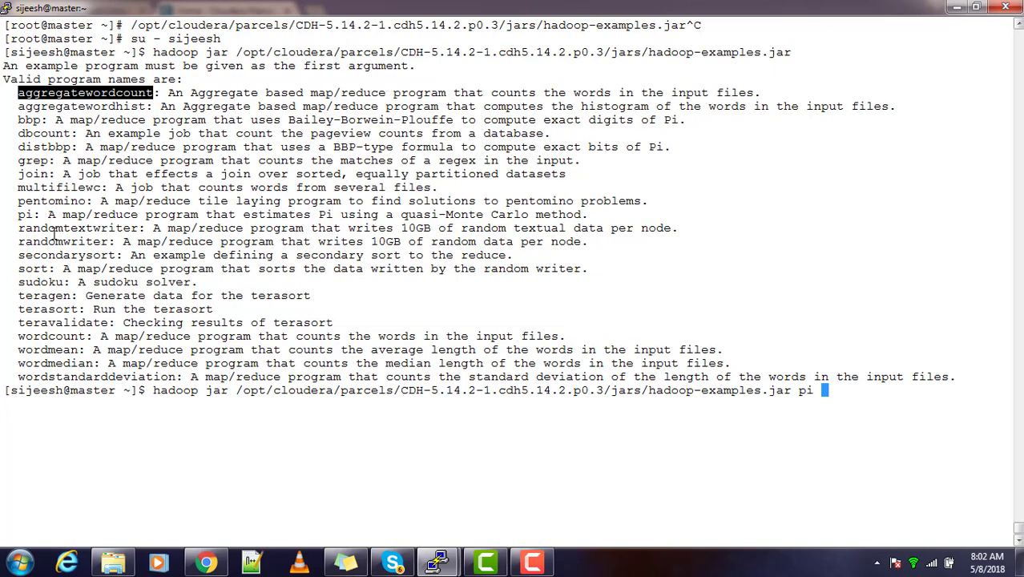
mouse_move(66, 268)
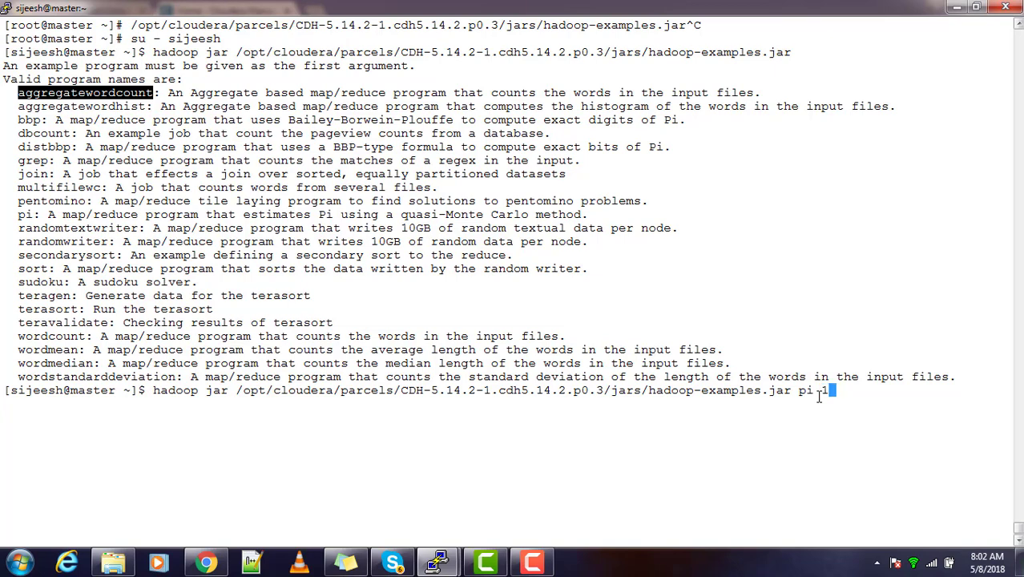
text(0)
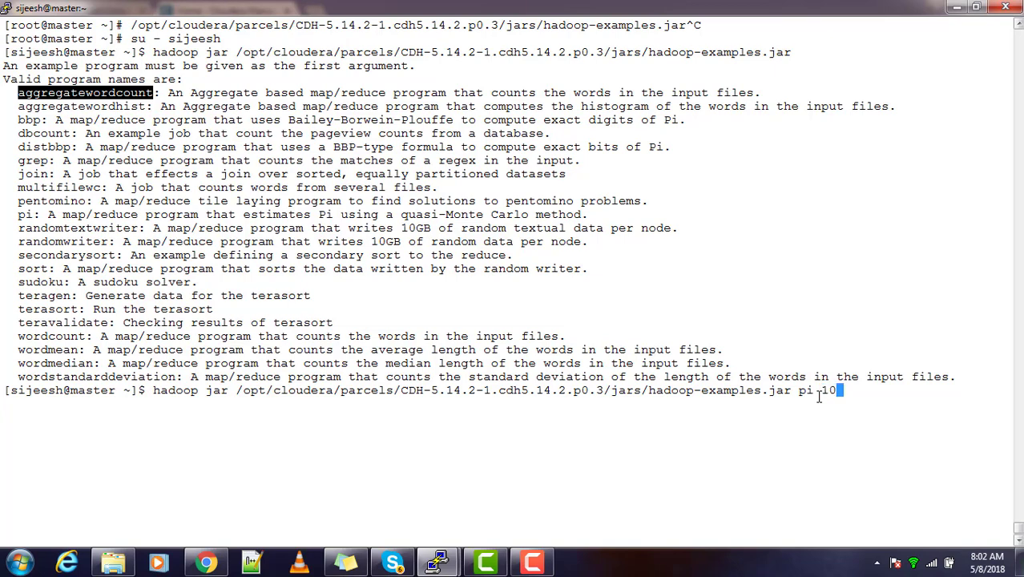
text(0)
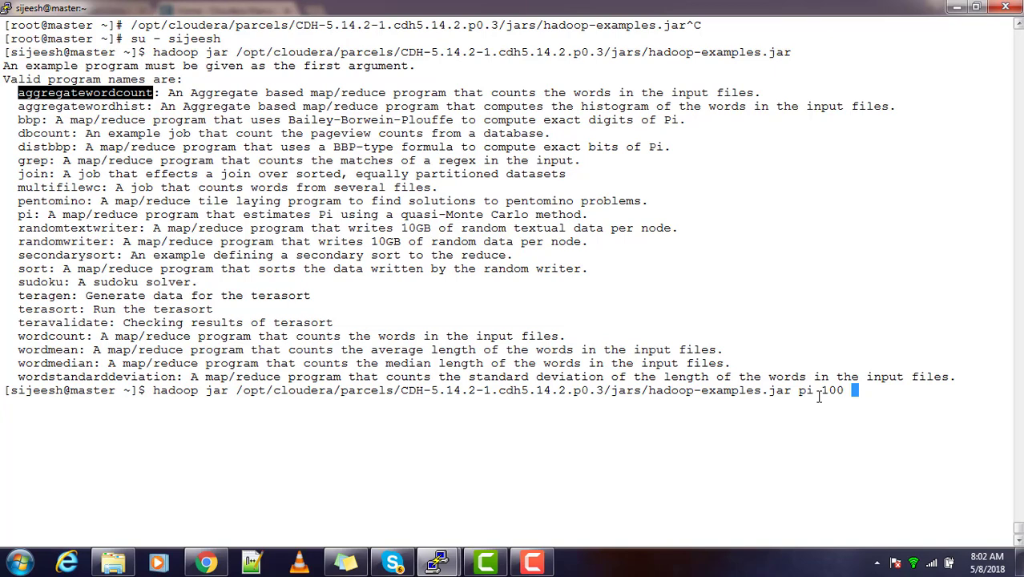
text(20)
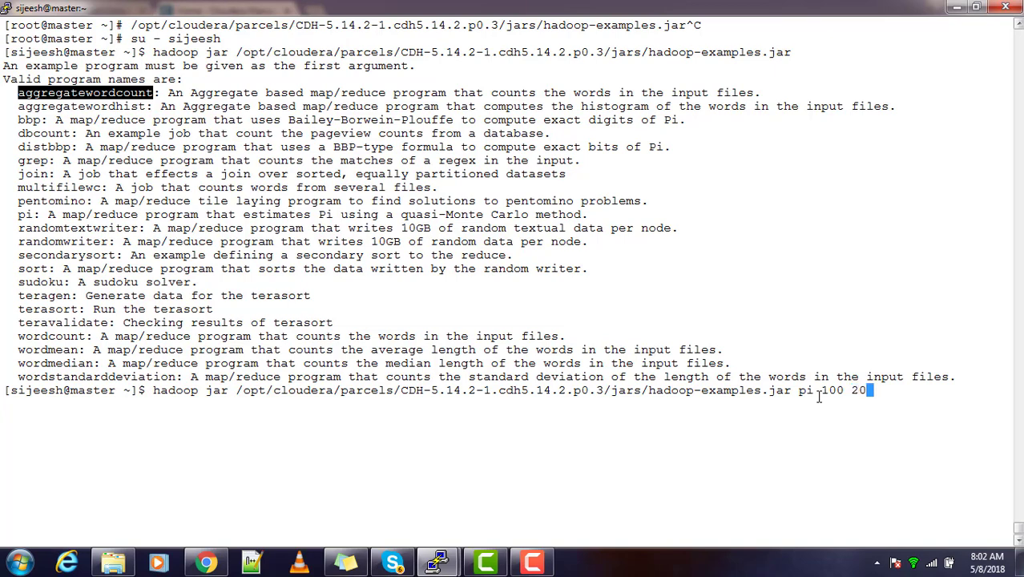
key(Return)
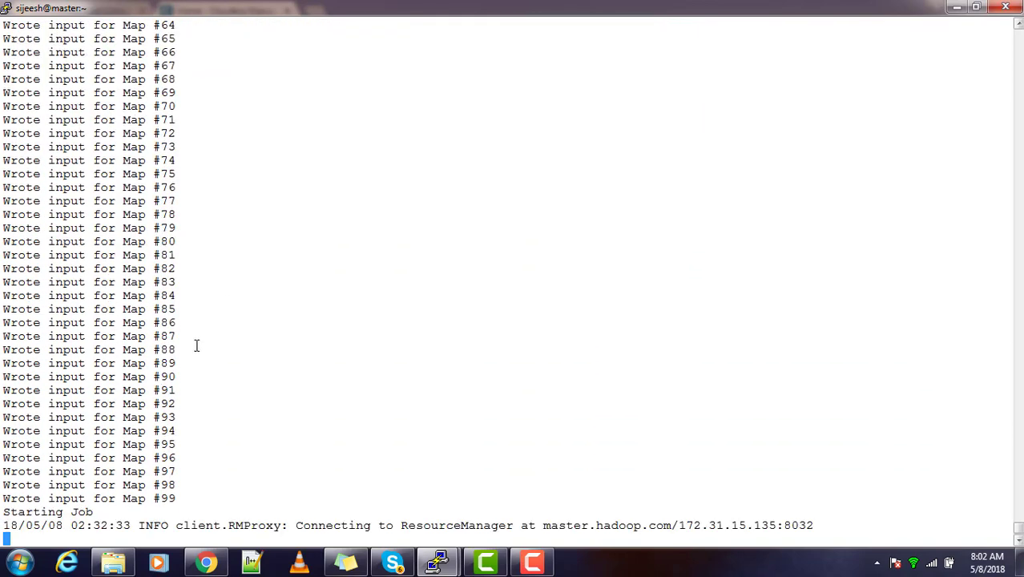
scroll(down, 3)
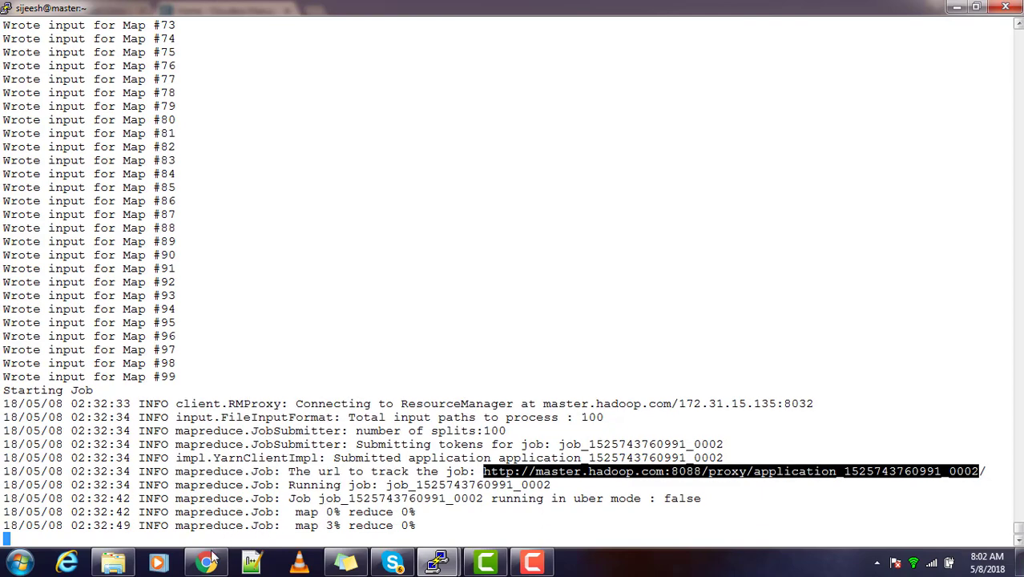
Step: In Cloudera Manager's YARN Applications list, inspect the running QuasiMonteCarlo job's actions, then go home
click(207, 560)
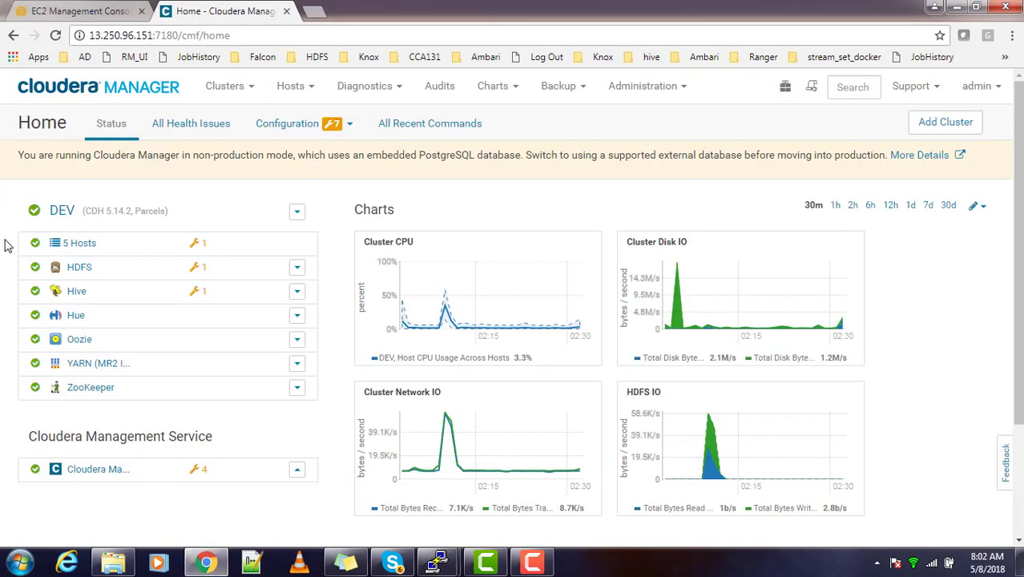
click(80, 363)
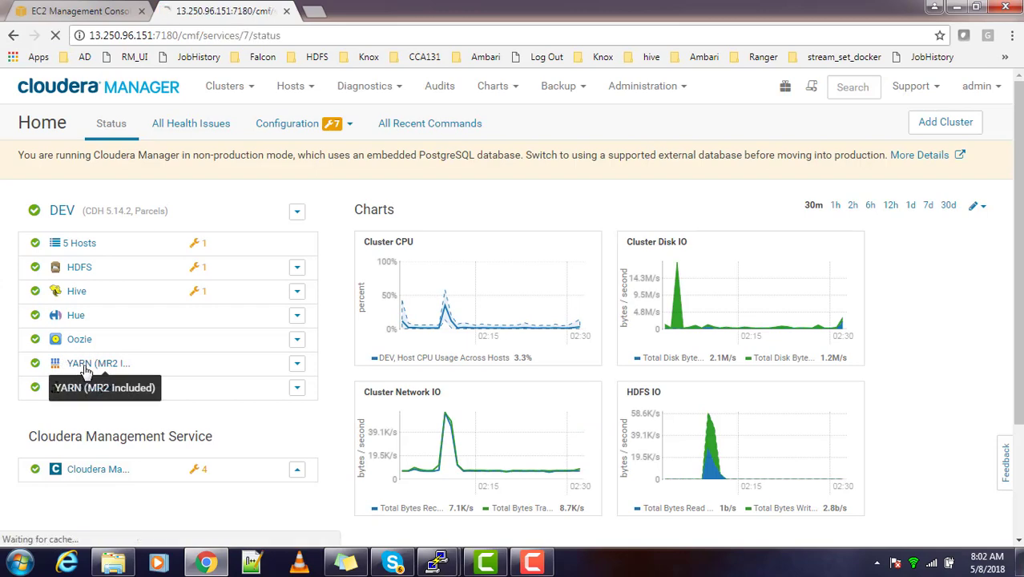
click(80, 363)
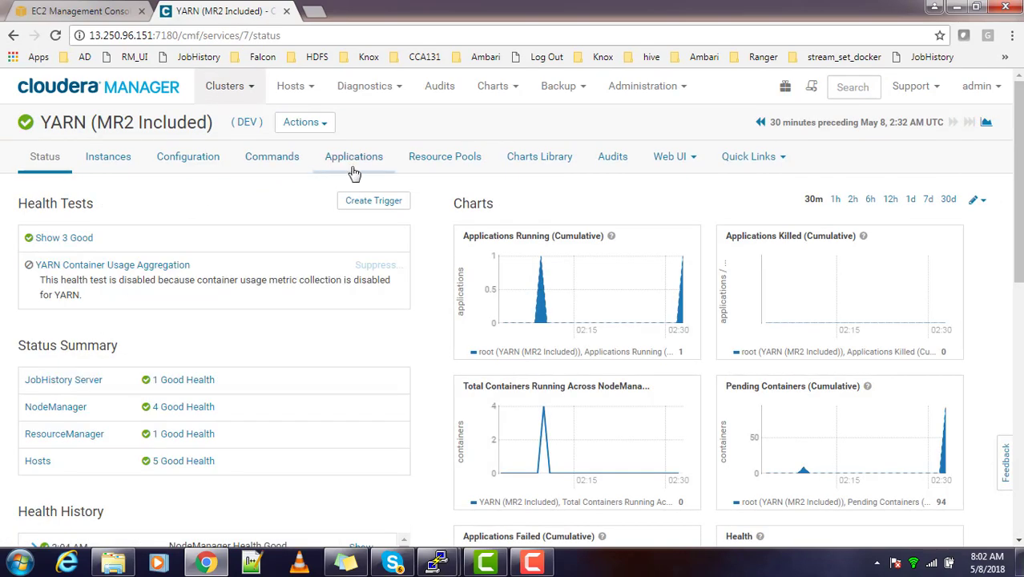
click(353, 156)
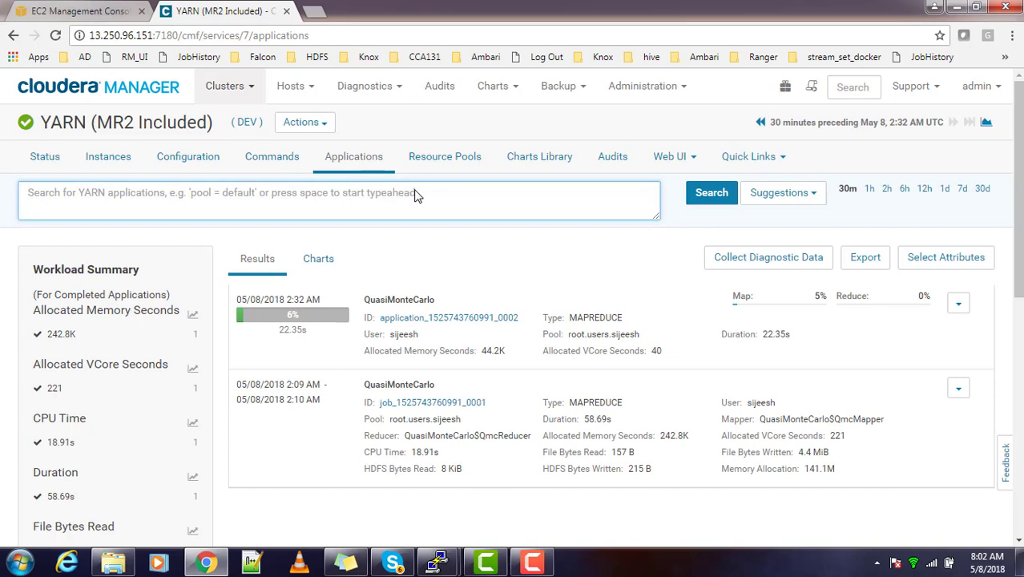
mouse_move(281, 326)
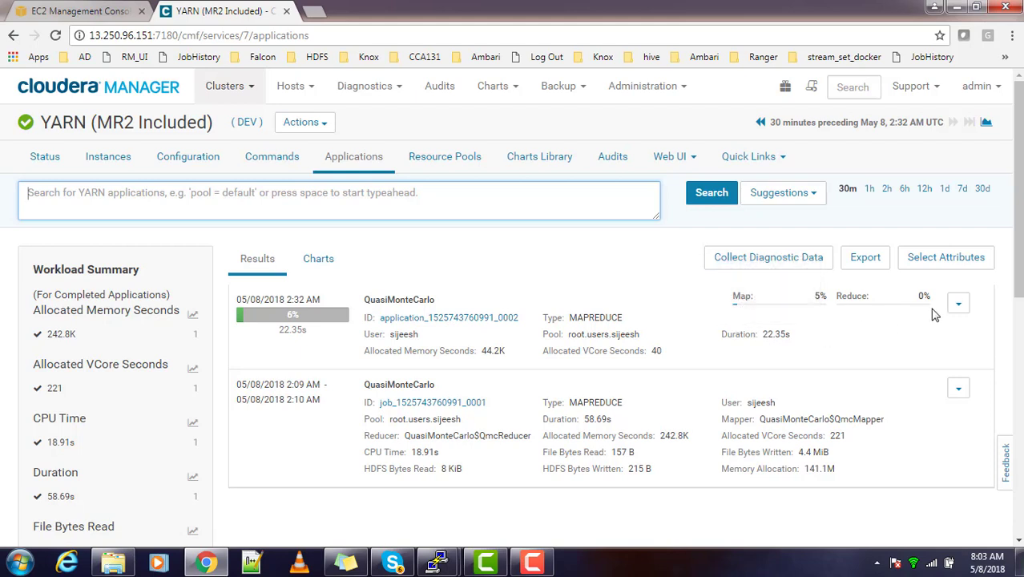
click(958, 302)
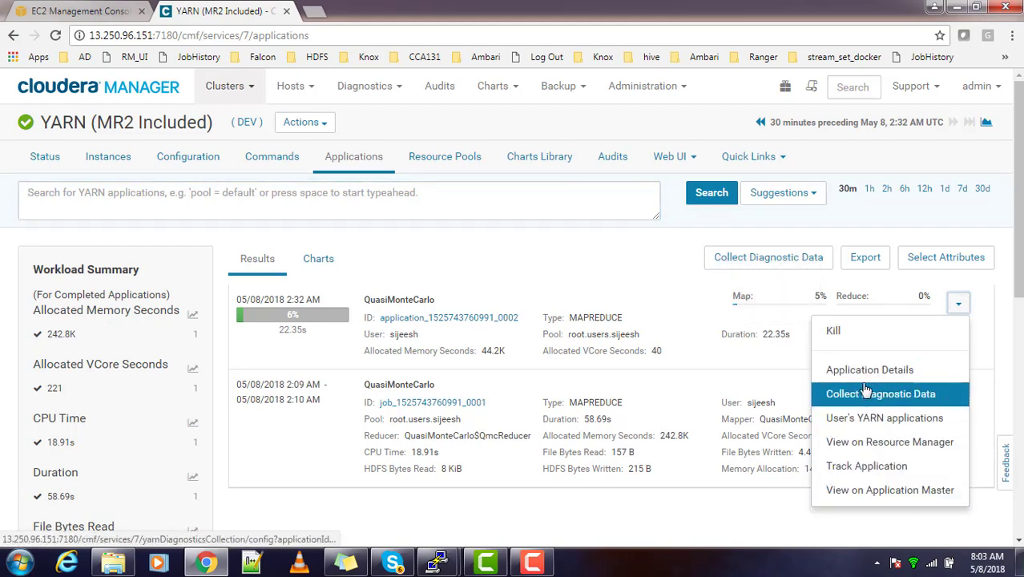
mouse_move(473, 252)
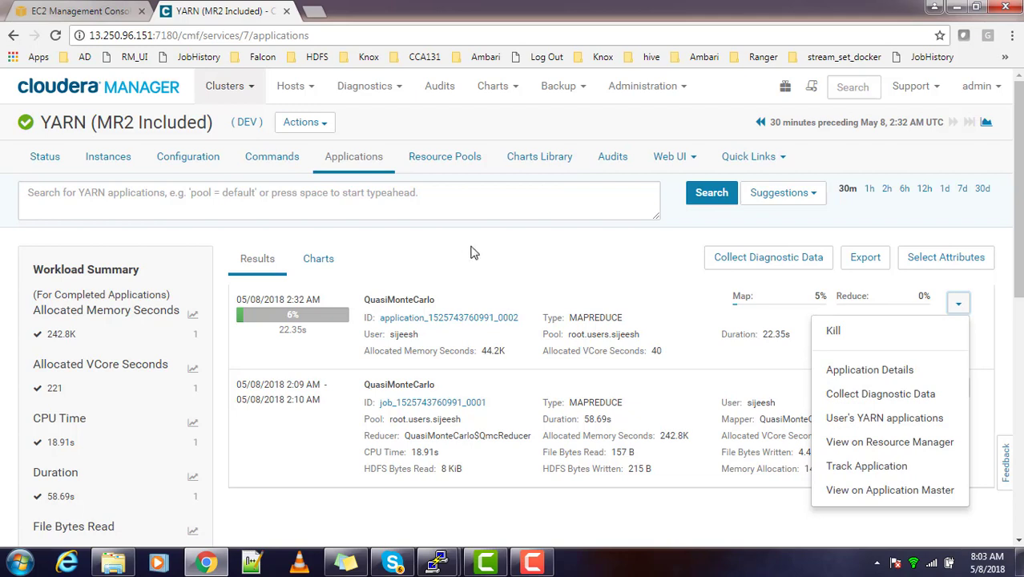
mouse_move(471, 250)
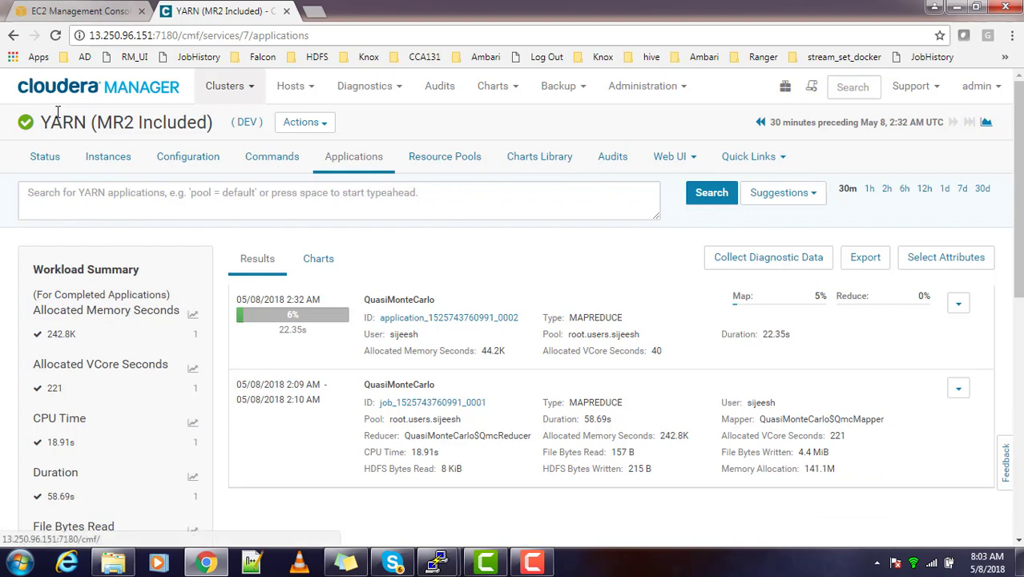
click(97, 87)
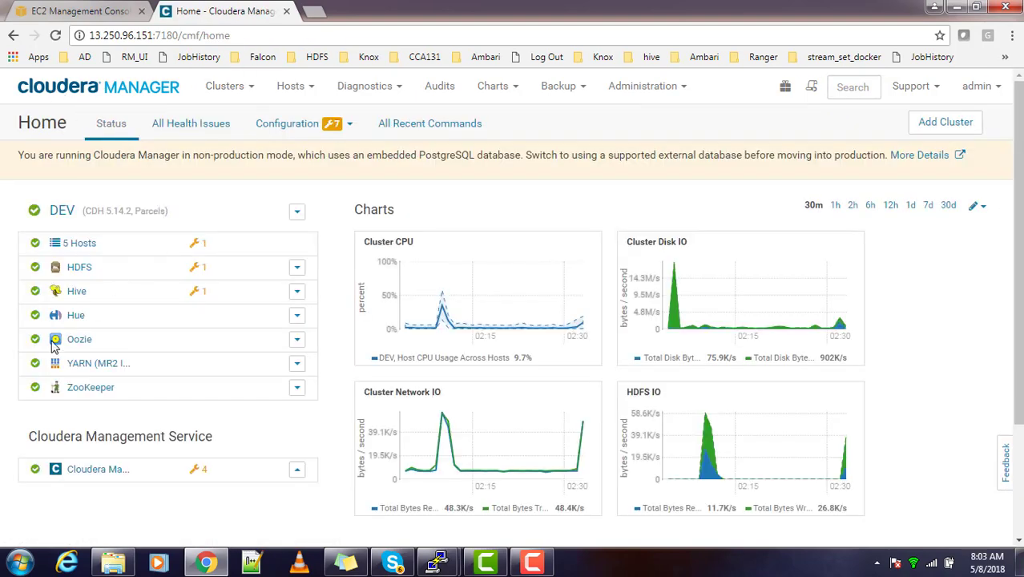
mouse_move(99, 363)
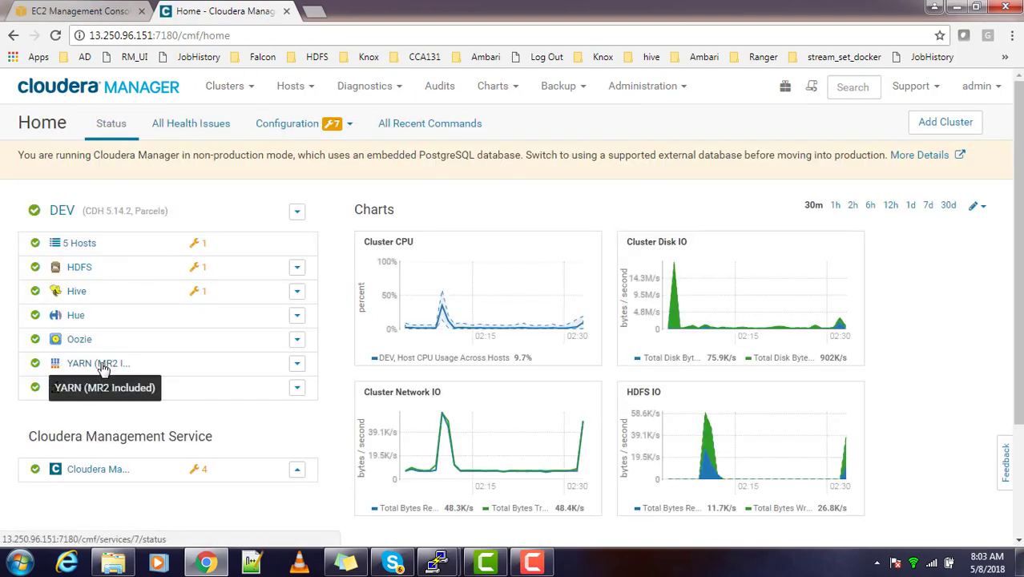
Step: Open YARN's ResourceManager Web UI, select application 0002, and follow its ApplicationMaster tracking link
click(80, 362)
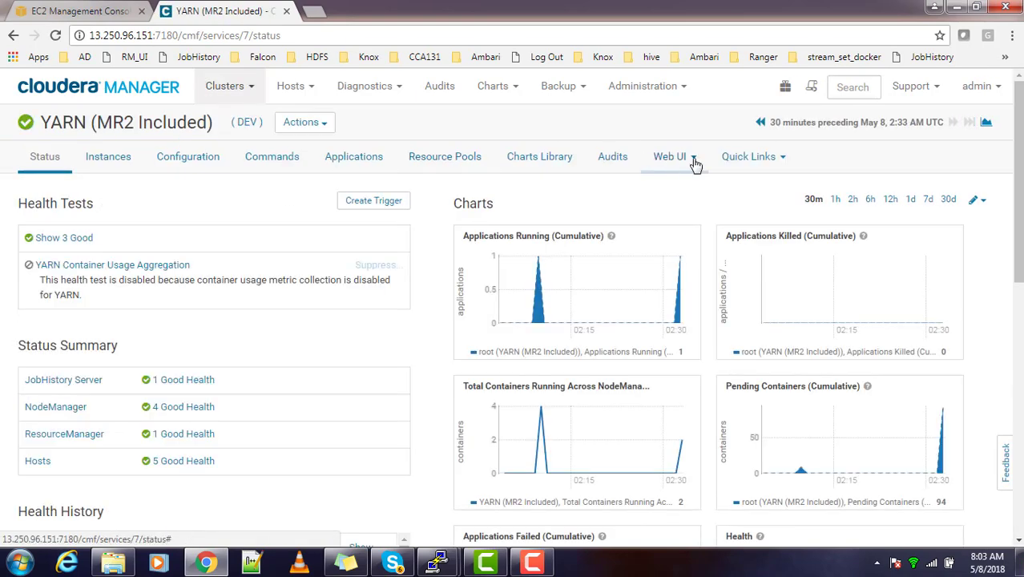
click(669, 156)
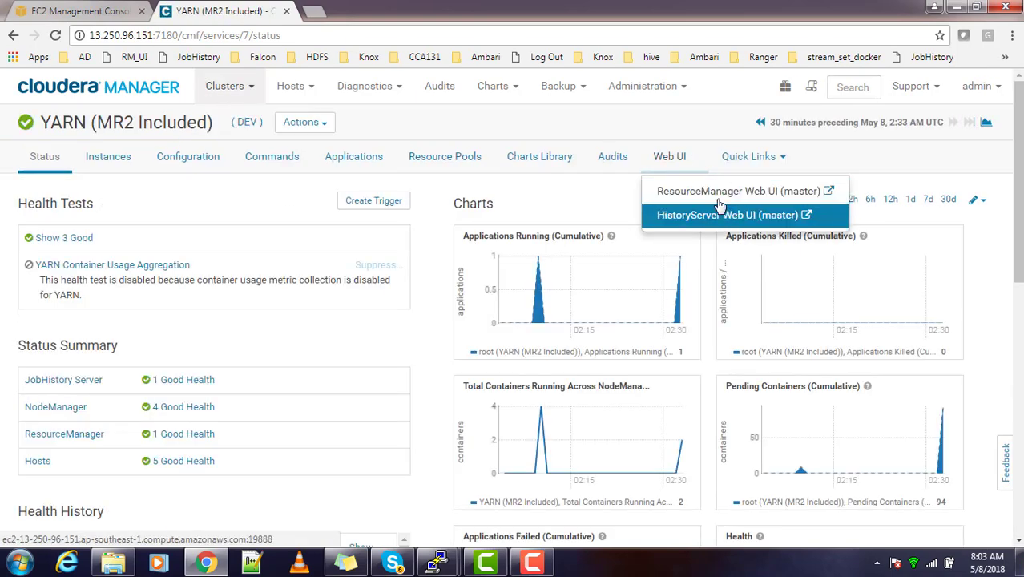
click(735, 191)
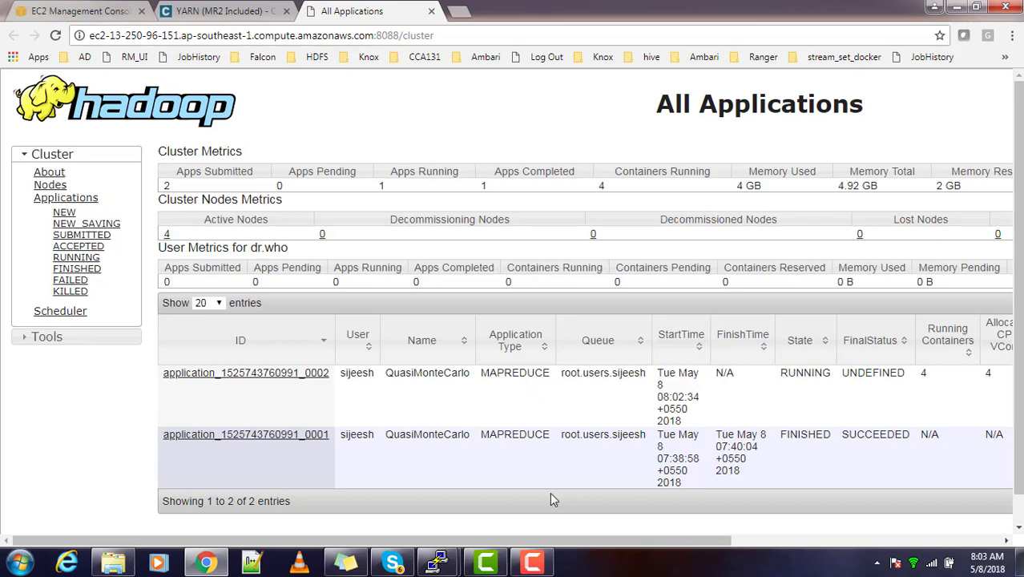
mouse_move(246, 373)
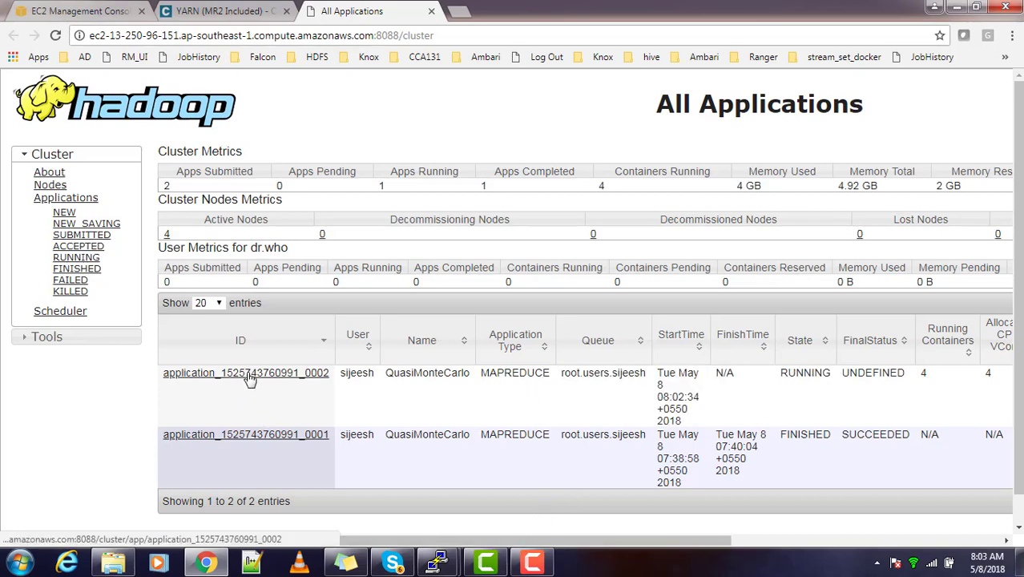
click(245, 372)
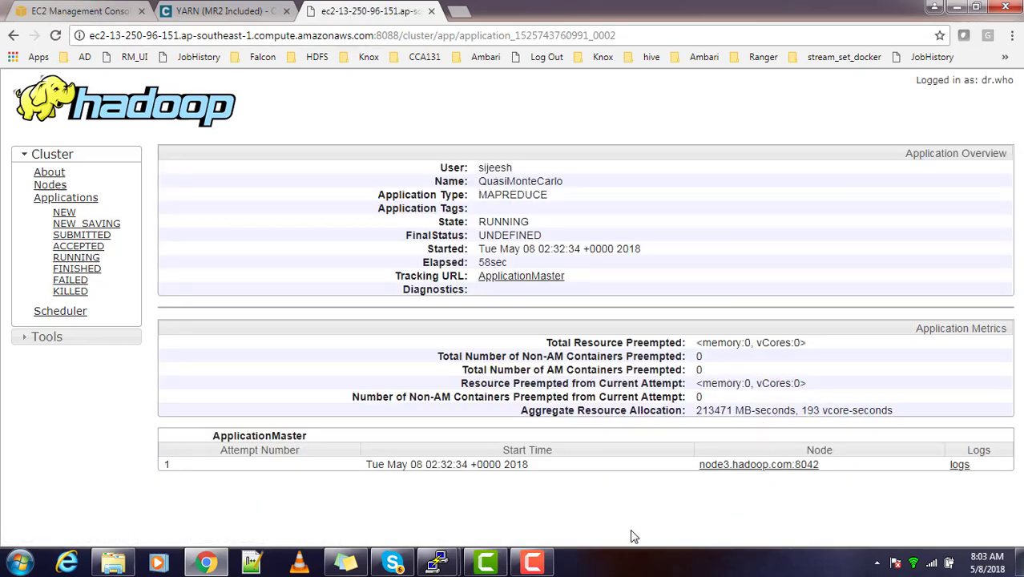
click(521, 276)
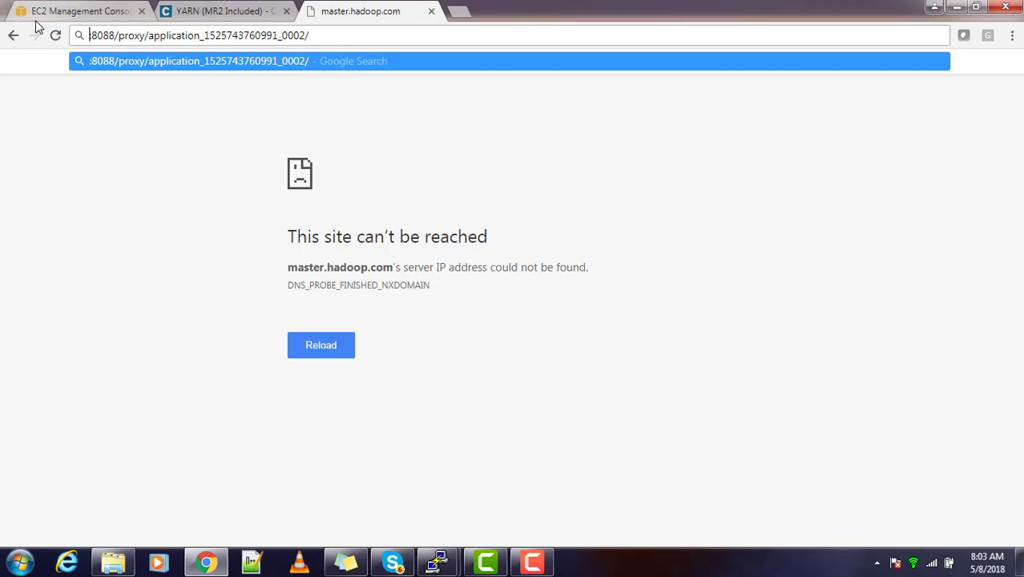
Step: Copy CDH-Master's public IP 13.250.96.151 from the EC2 instances list
click(76, 10)
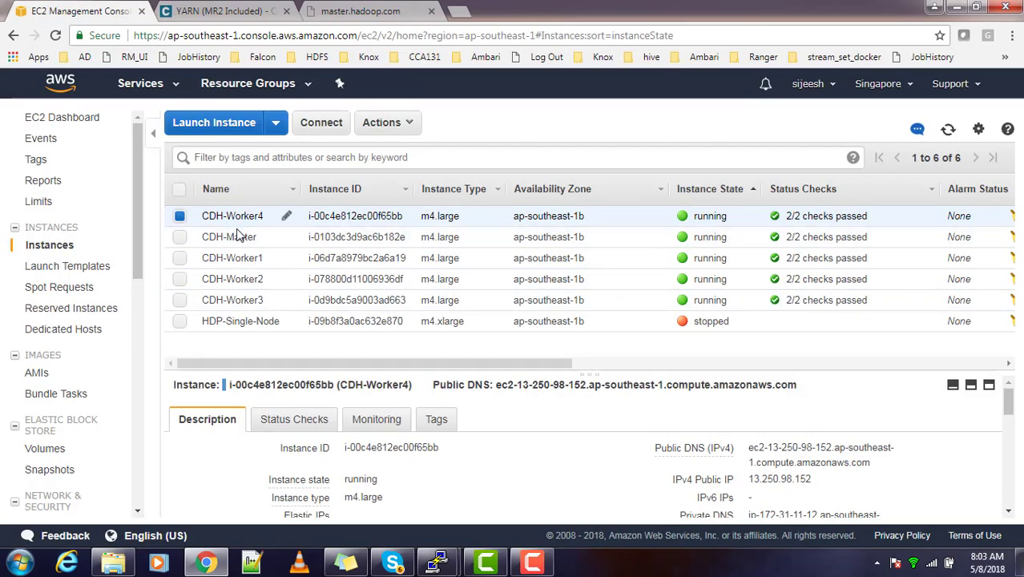
click(228, 236)
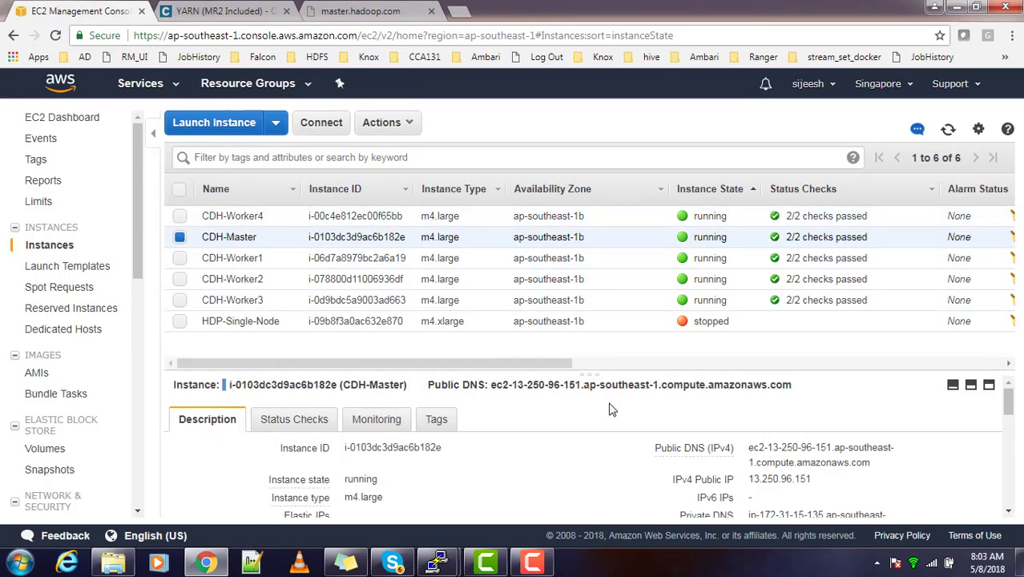
mouse_move(826, 483)
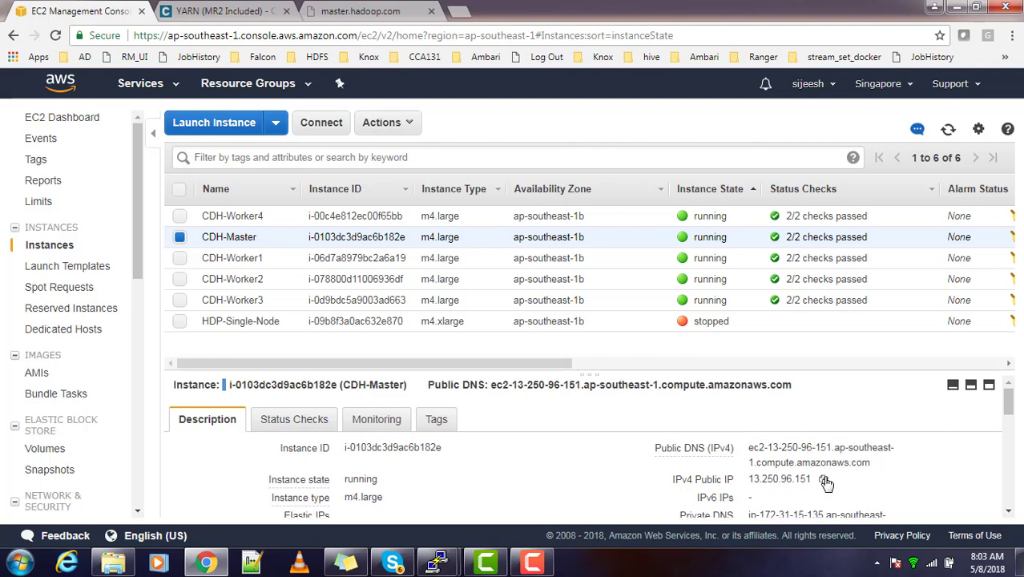
click(360, 11)
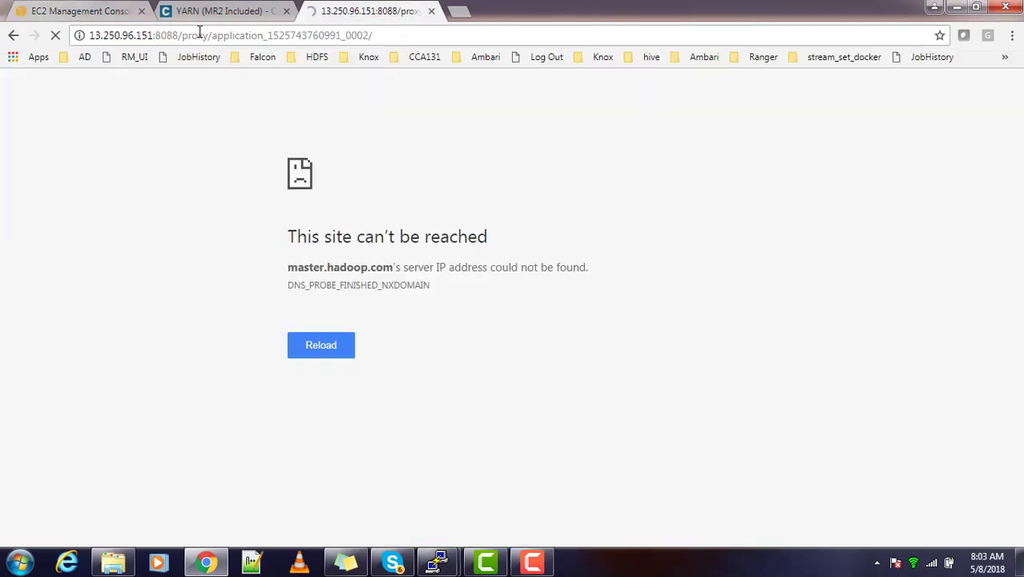
Step: Load the tracking page via the master's public IP and open the QuasiMonteCarlo job overview
click(321, 344)
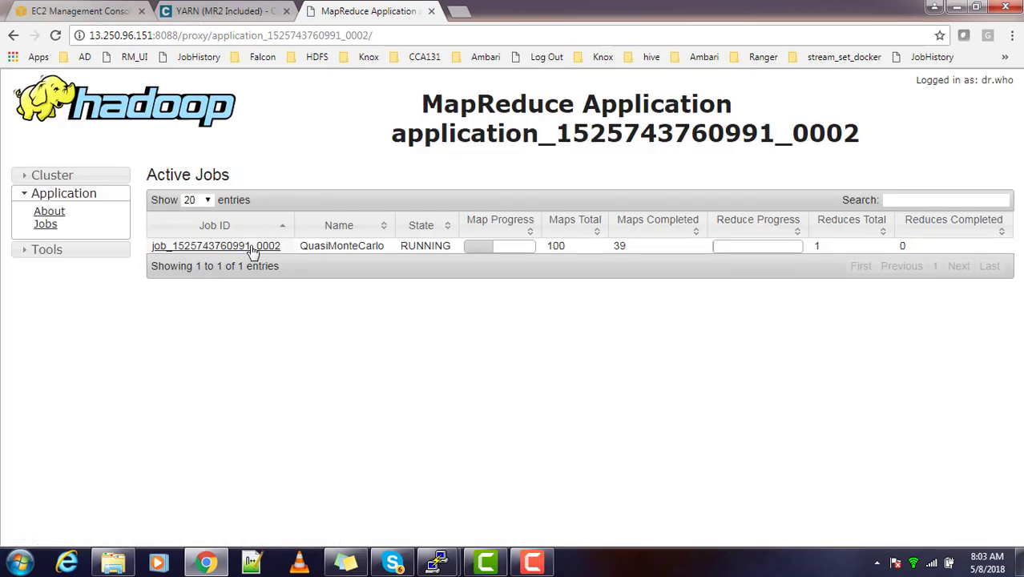
click(215, 245)
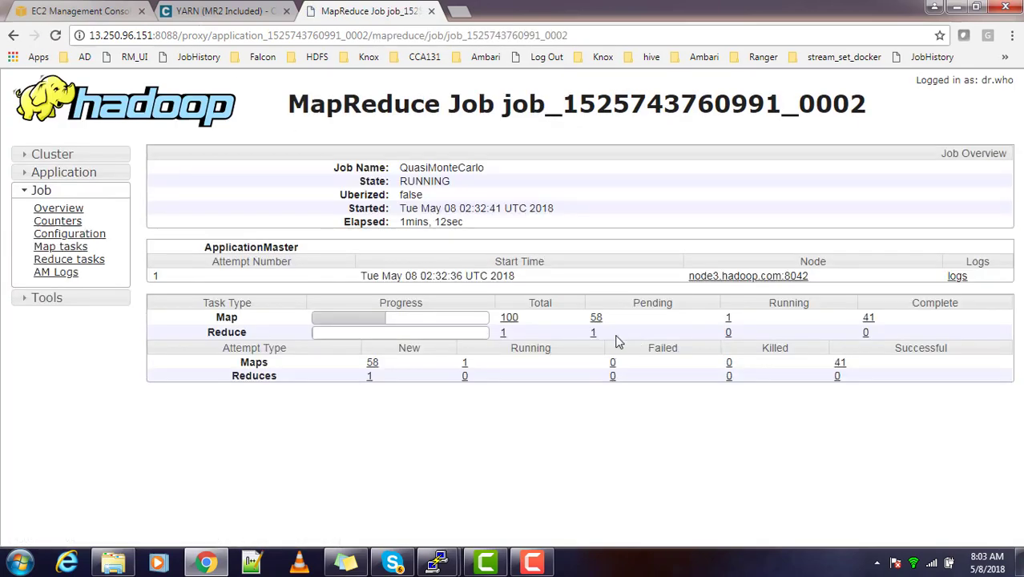
mouse_move(528, 332)
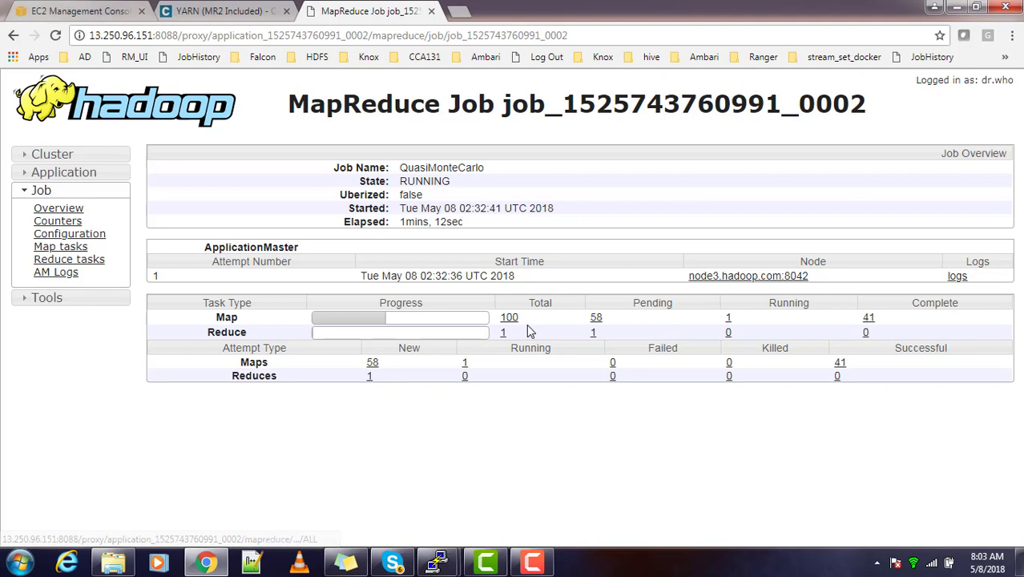
mouse_move(626, 318)
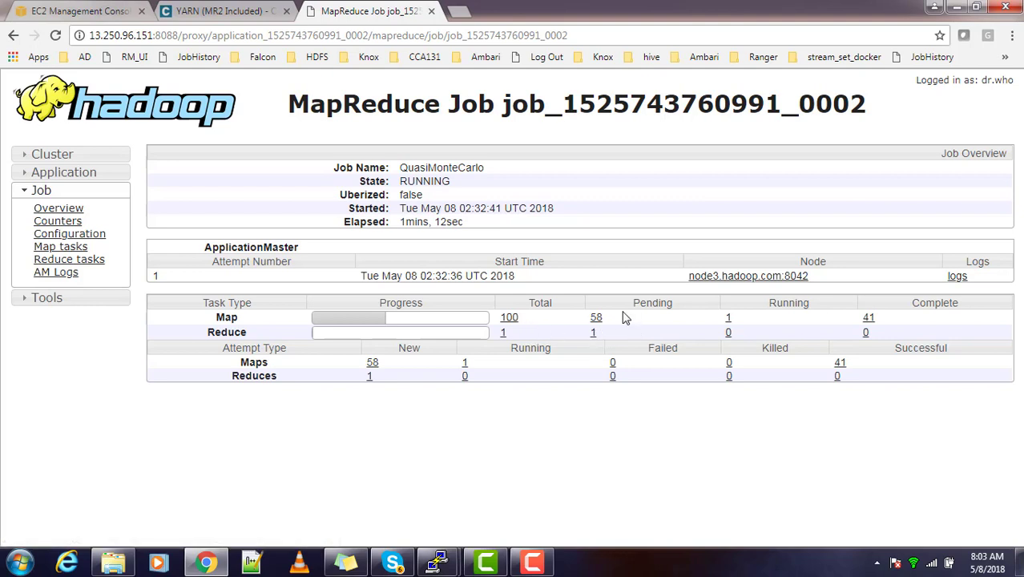
mouse_move(417, 346)
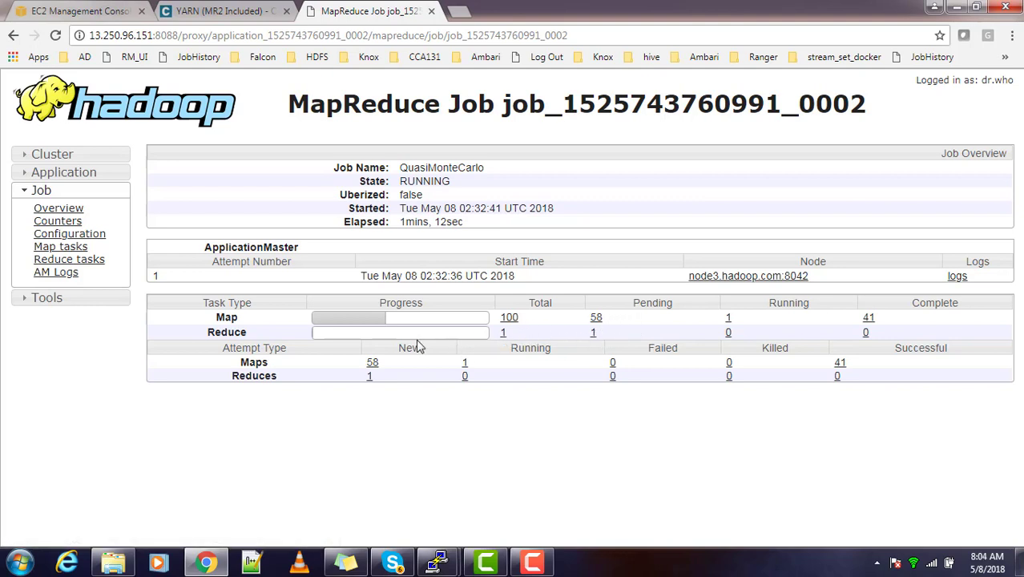
mouse_move(761, 360)
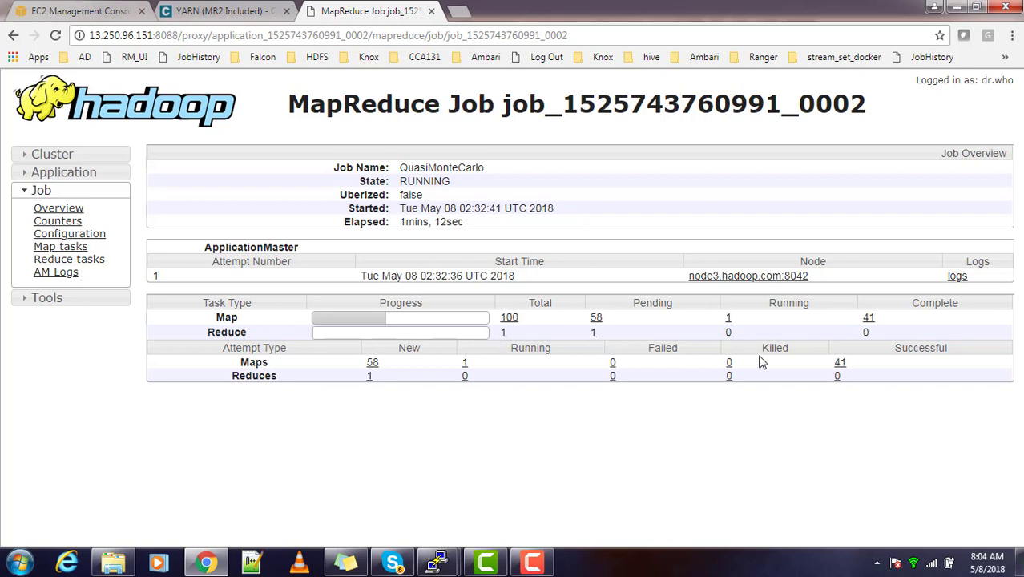
mouse_move(729, 352)
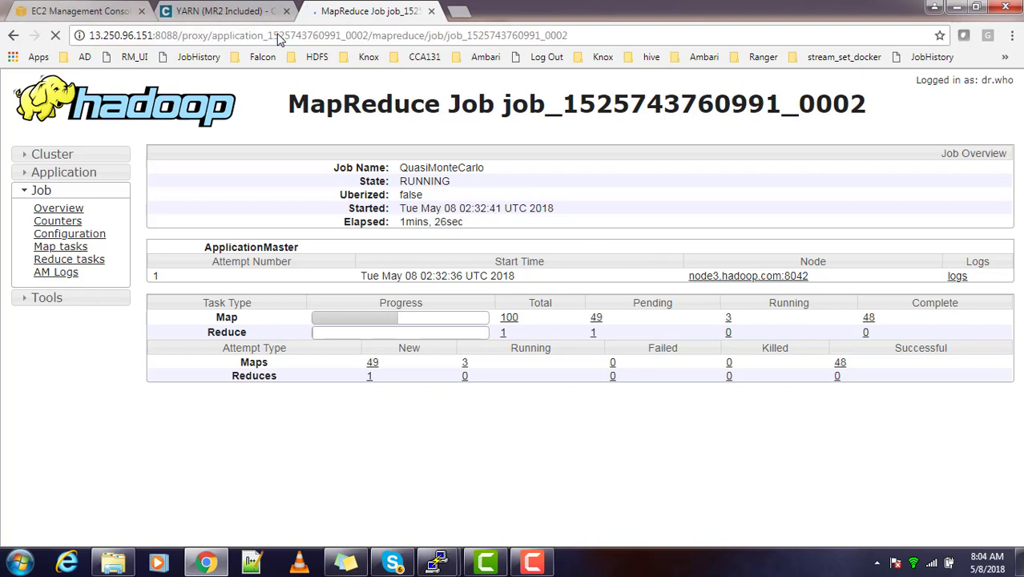
mouse_move(387, 320)
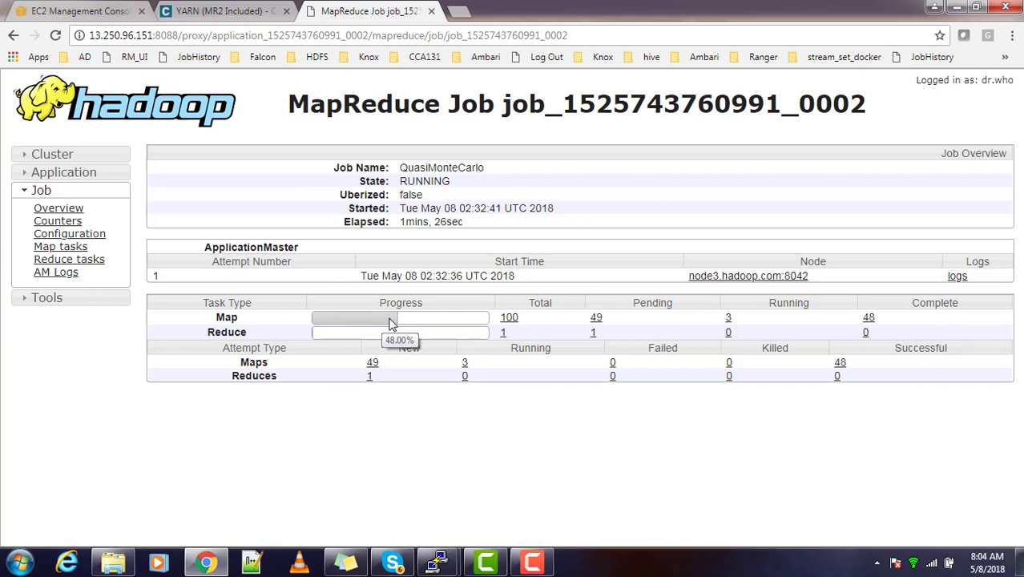
mouse_move(437, 561)
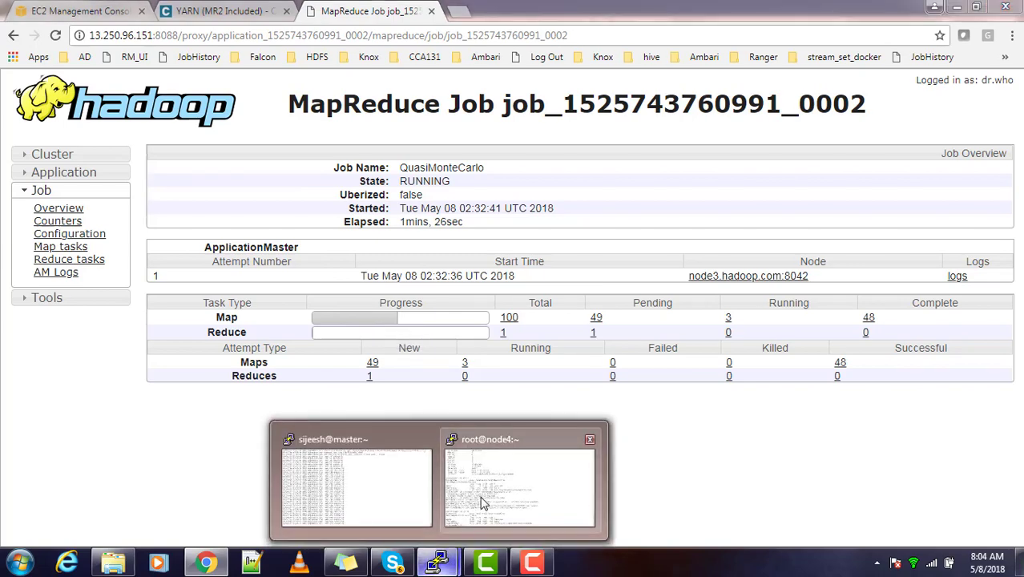
Step: Follow the Pi job log to completion, estimating Pi at 3.144 in 192.6 seconds
click(355, 485)
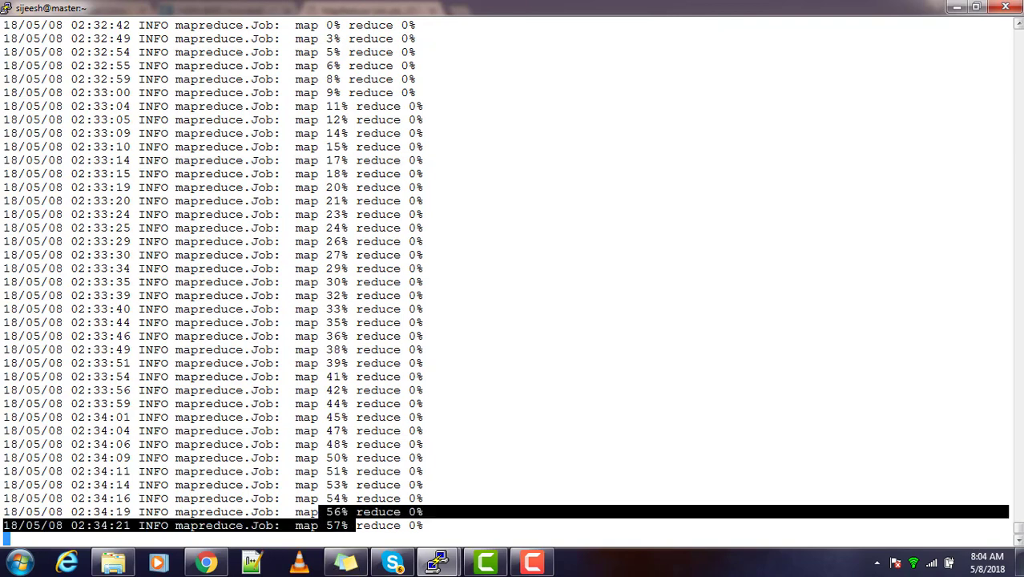
scroll(down, 3)
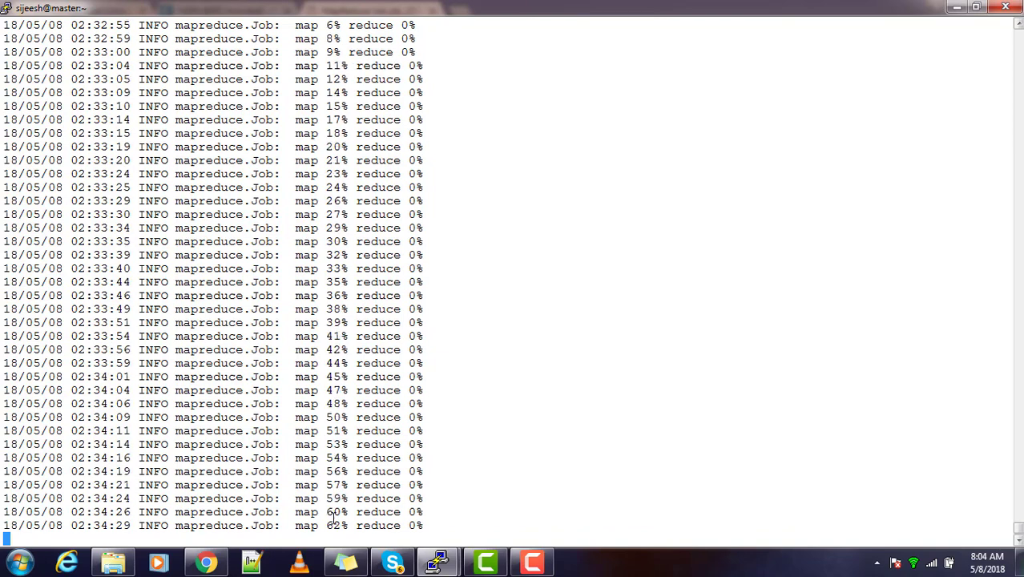
scroll(down, 3)
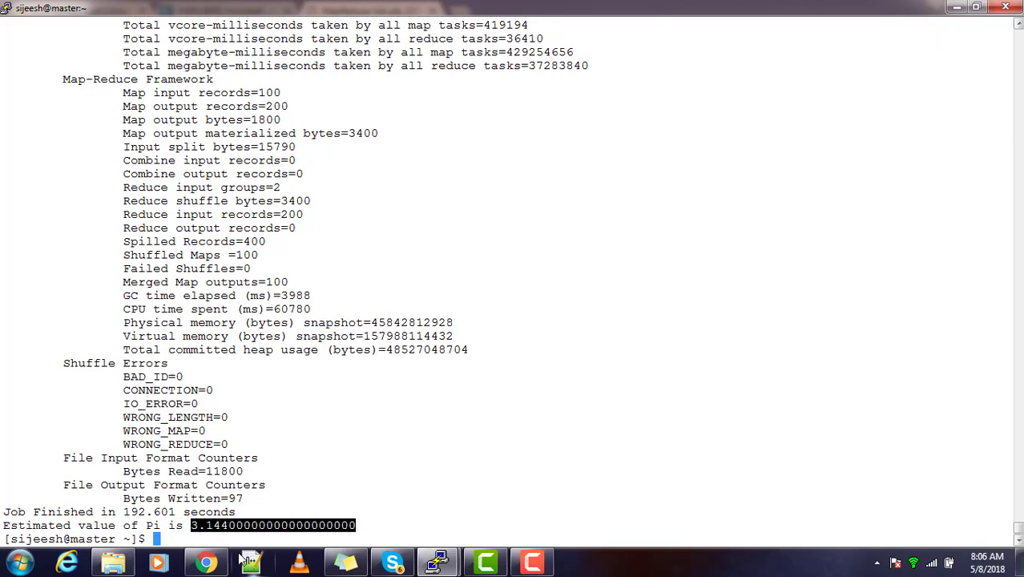
click(206, 561)
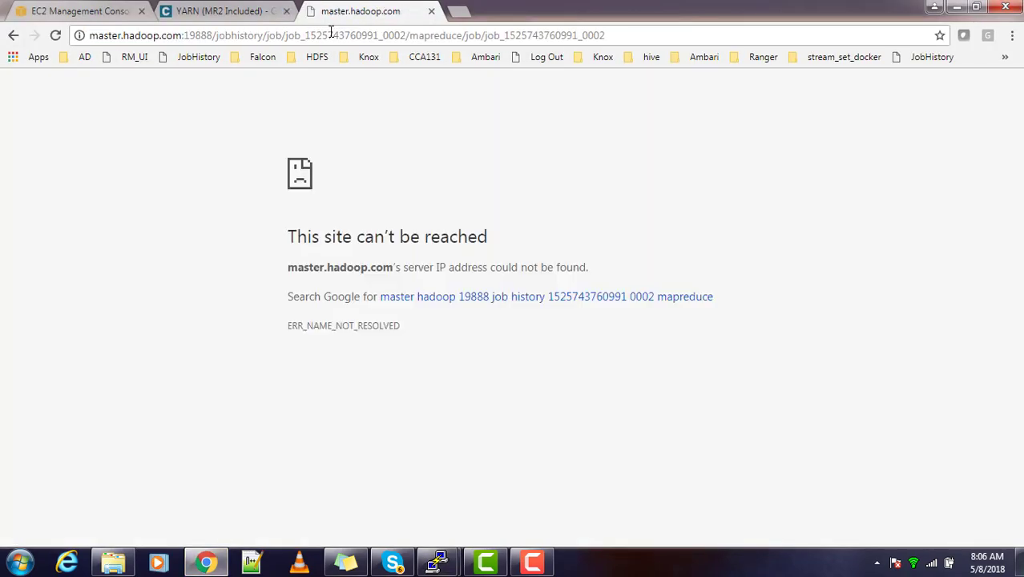
Step: Show Cloudera Manager's YARN Applications list with both completed QuasiMonteCarlo jobs
click(217, 11)
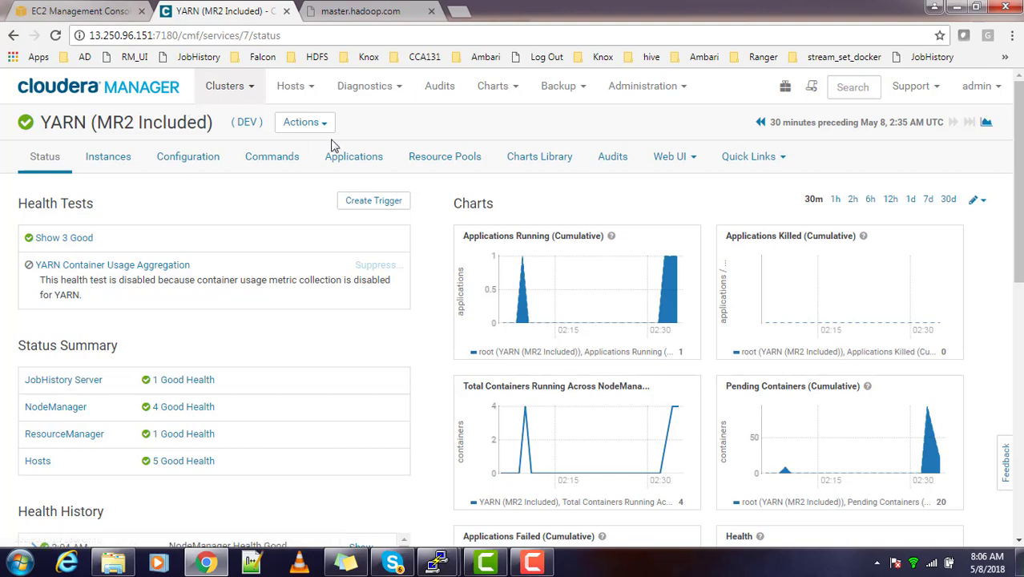
click(354, 156)
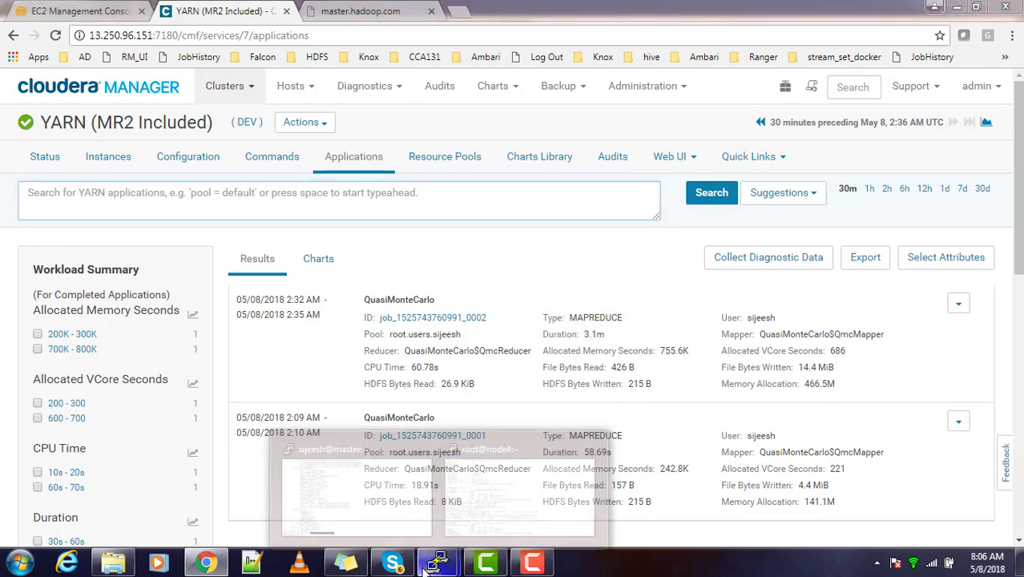
click(437, 561)
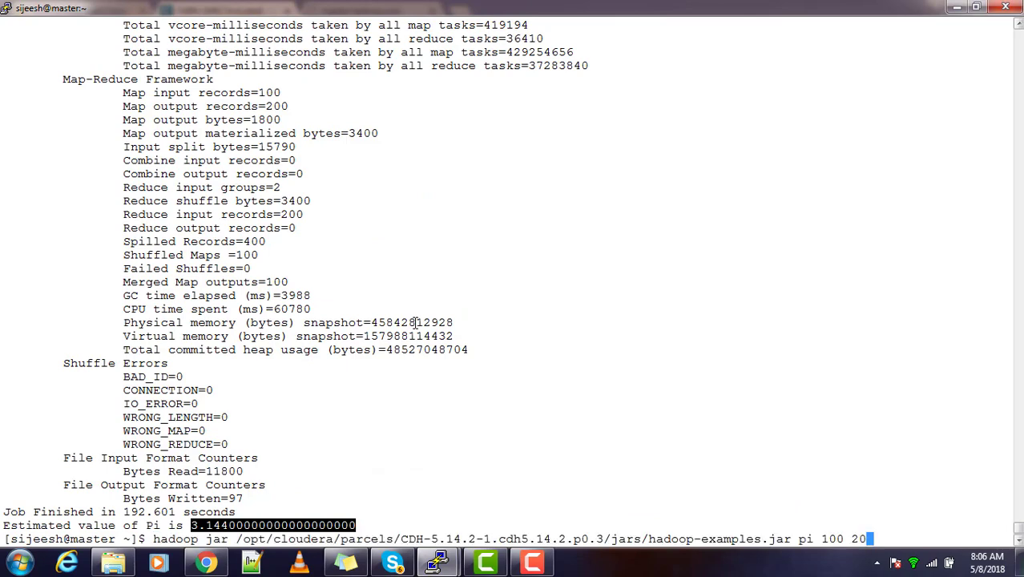
Step: Run hadoop-examples.jar without arguments to print the valid example programs
key(Return)
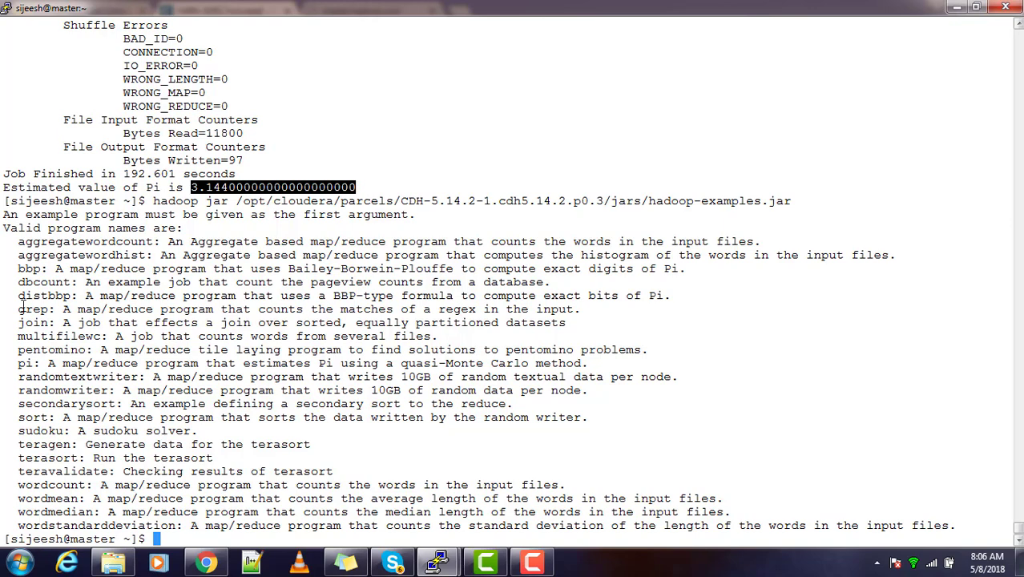
mouse_move(43, 391)
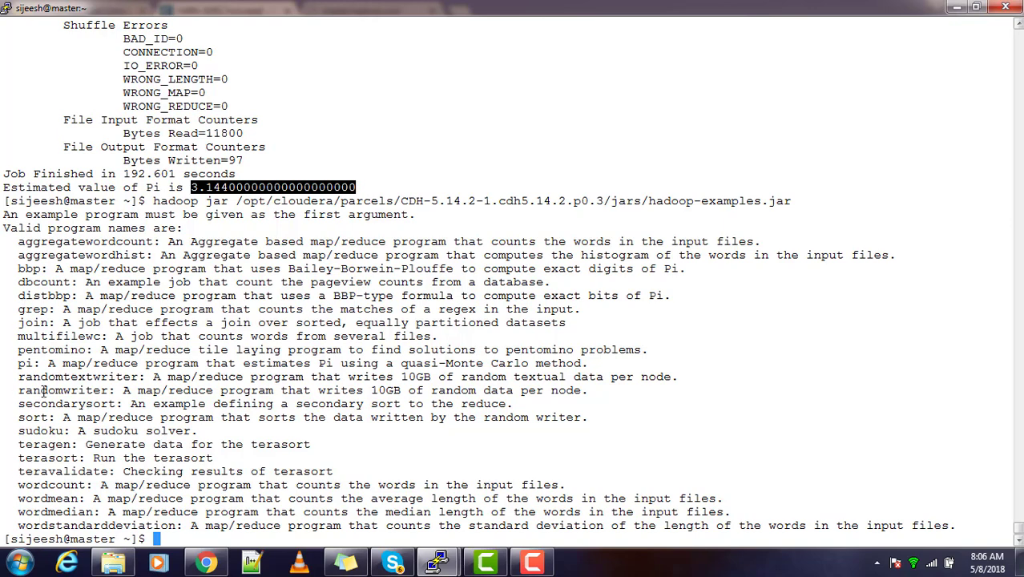